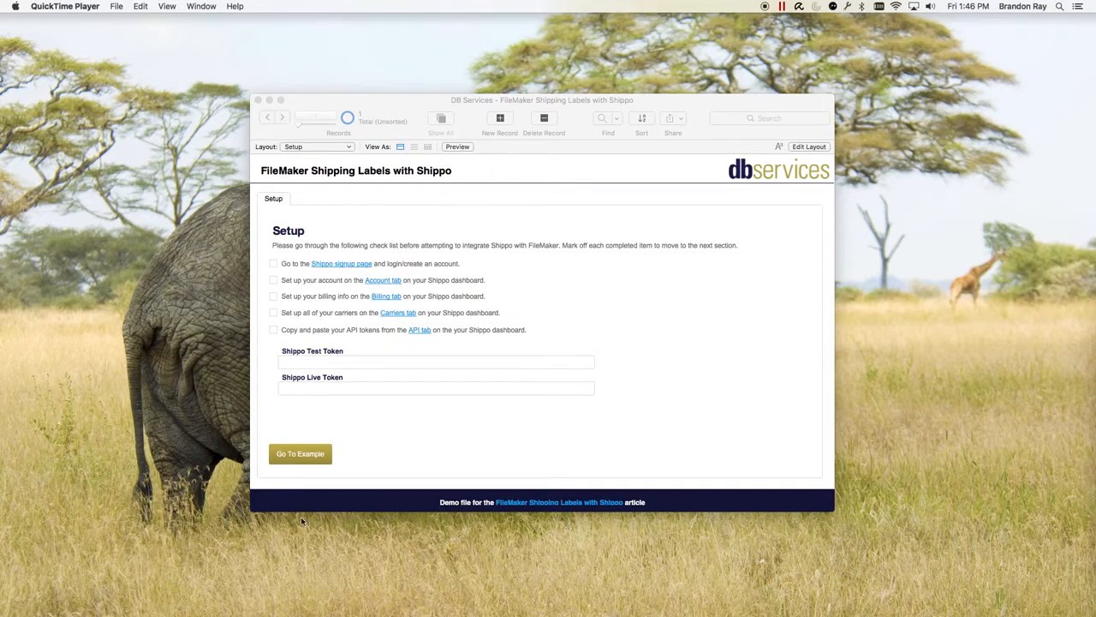
{"action": "mouse_move", "coordinate": [325, 291]}
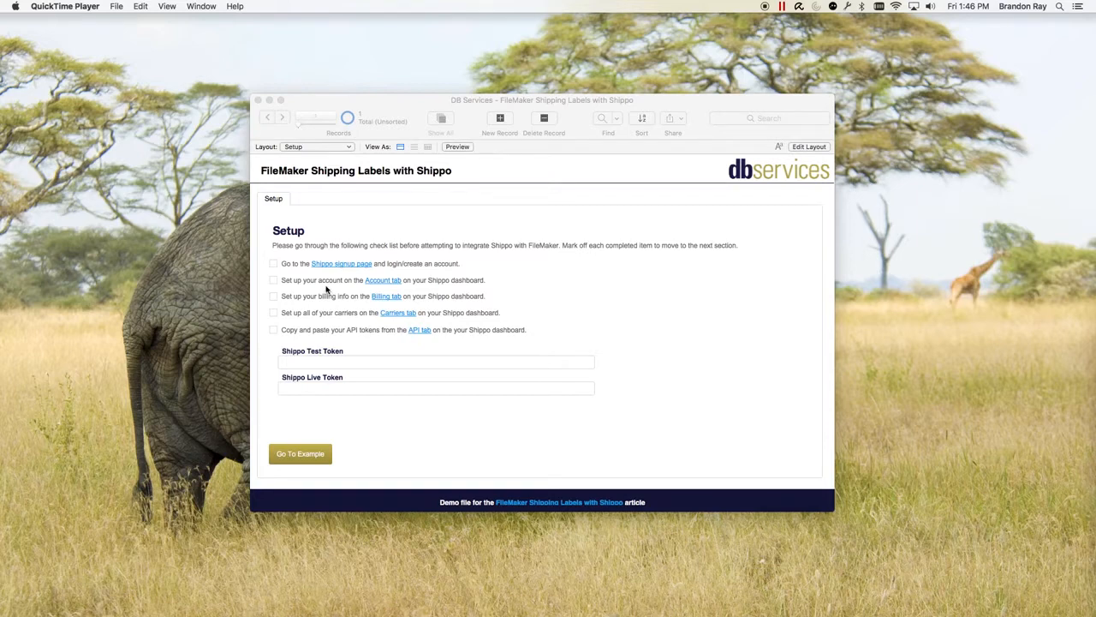
{"action": "mouse_move", "coordinate": [277, 411]}
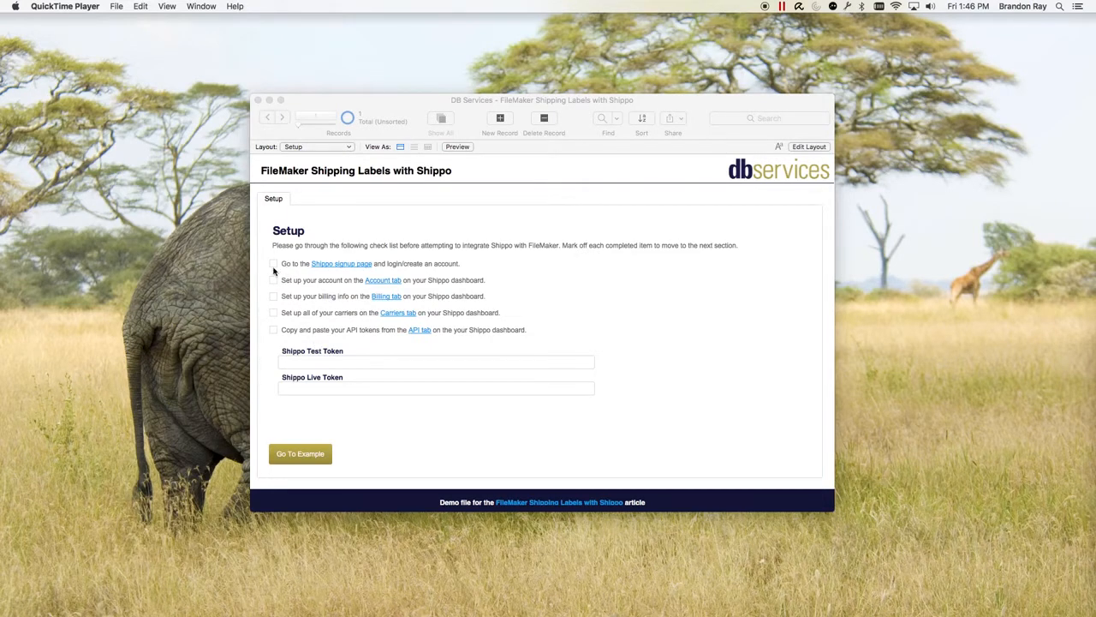
- Check off signup, account, billing and carriers items, then continue to the order layout
{"action": "left_click", "coordinate": [274, 264]}
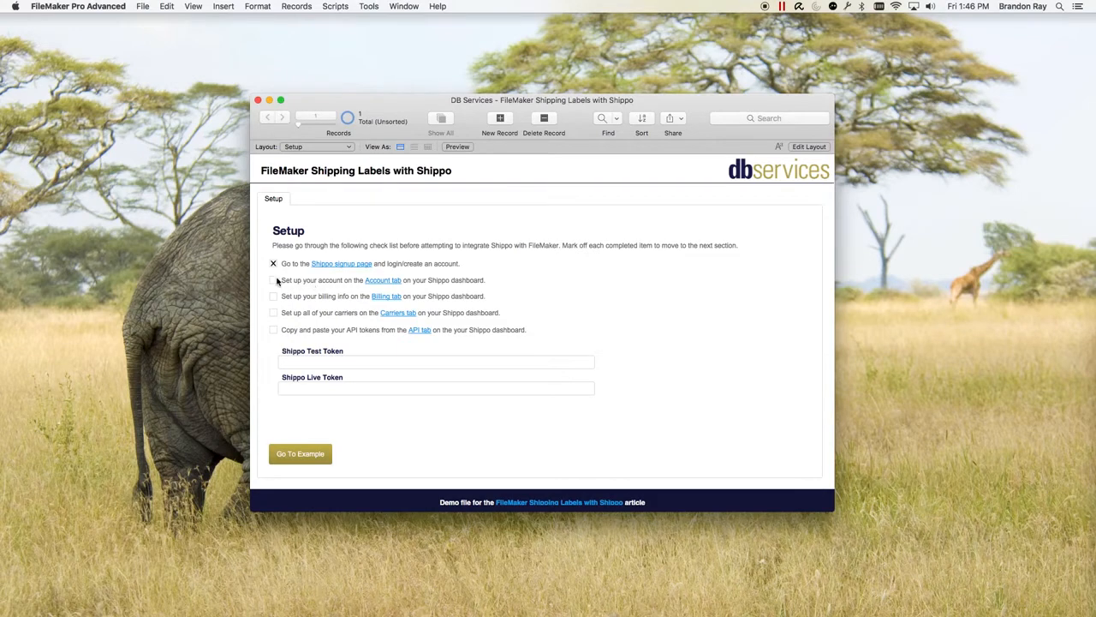
{"action": "left_click", "coordinate": [274, 281]}
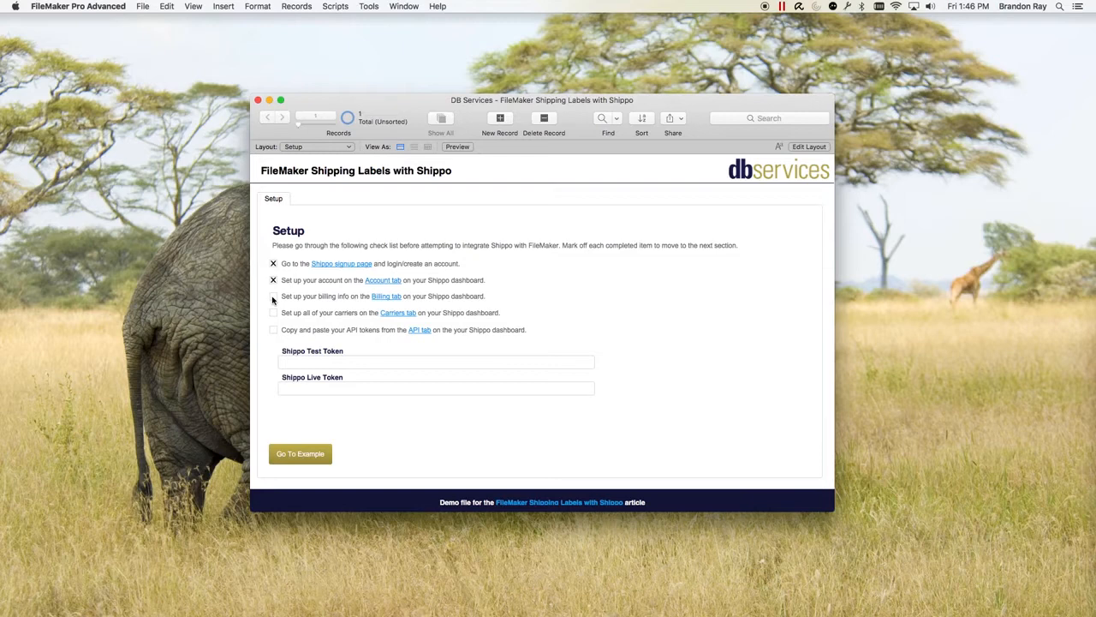
{"action": "left_click", "coordinate": [274, 294]}
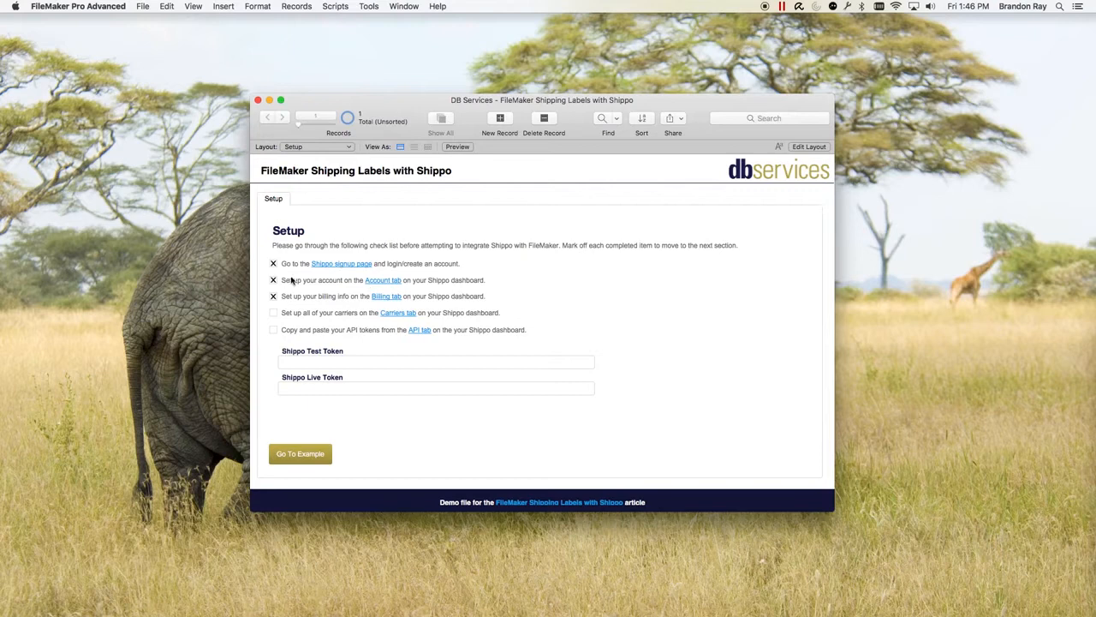
{"action": "mouse_move", "coordinate": [413, 287]}
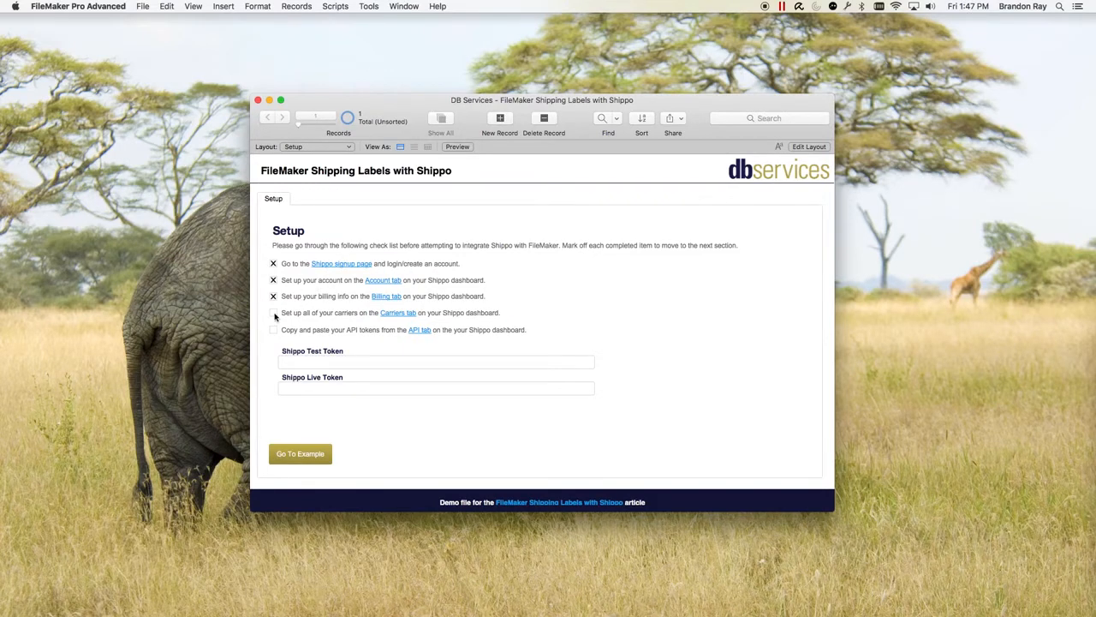
{"action": "left_click", "coordinate": [274, 311]}
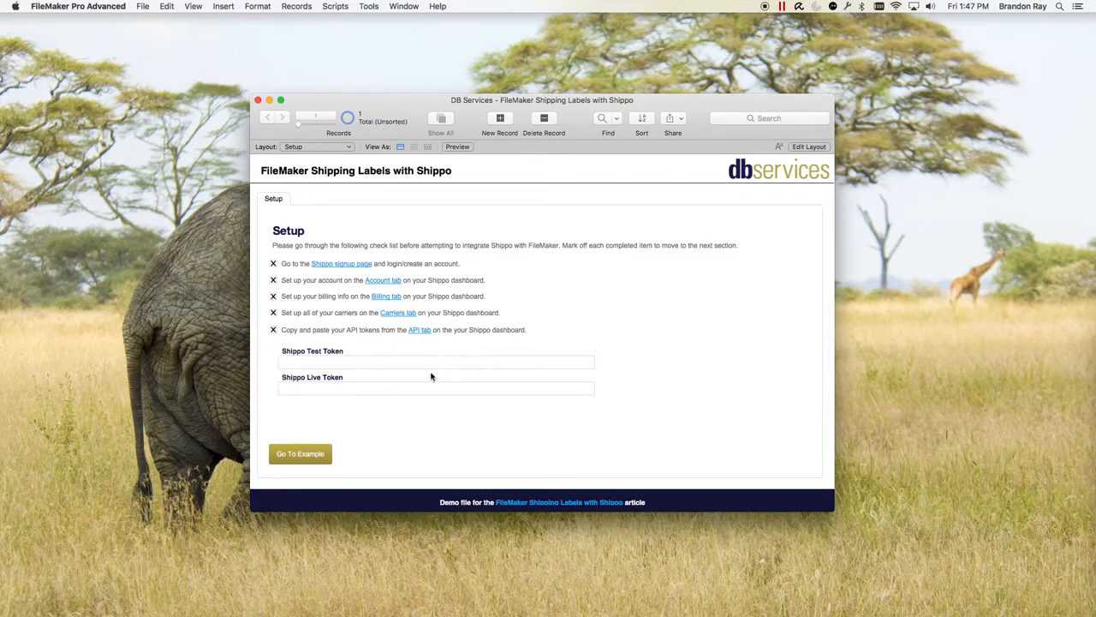
{"action": "left_click", "coordinate": [435, 360]}
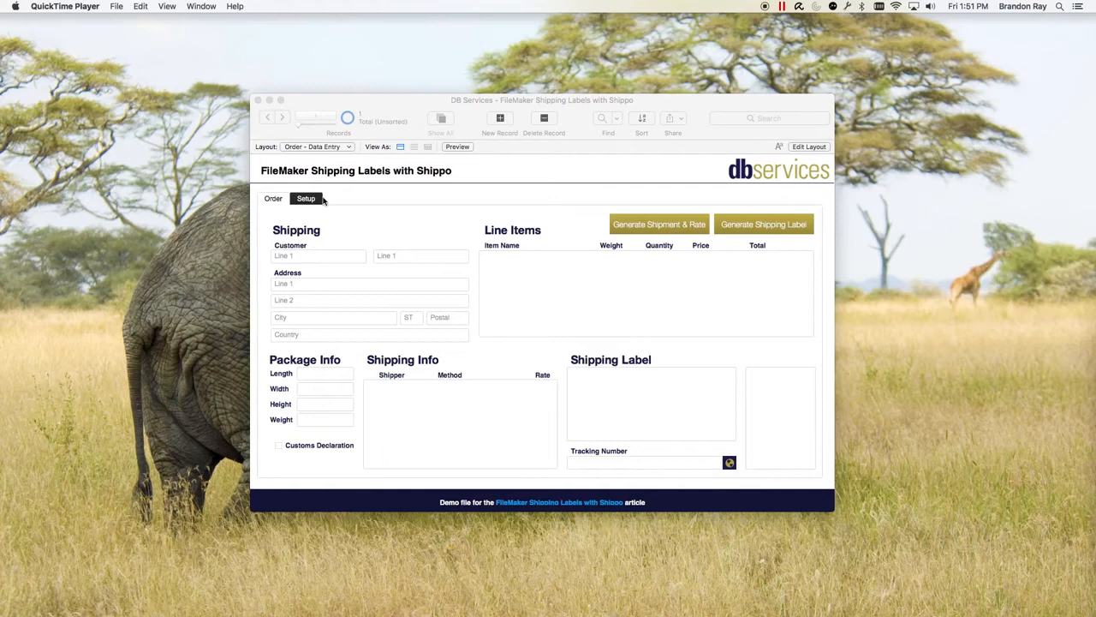
- Switch to the Setup section showing DB Services details and Shippo token fields
{"action": "left_click", "coordinate": [274, 199]}
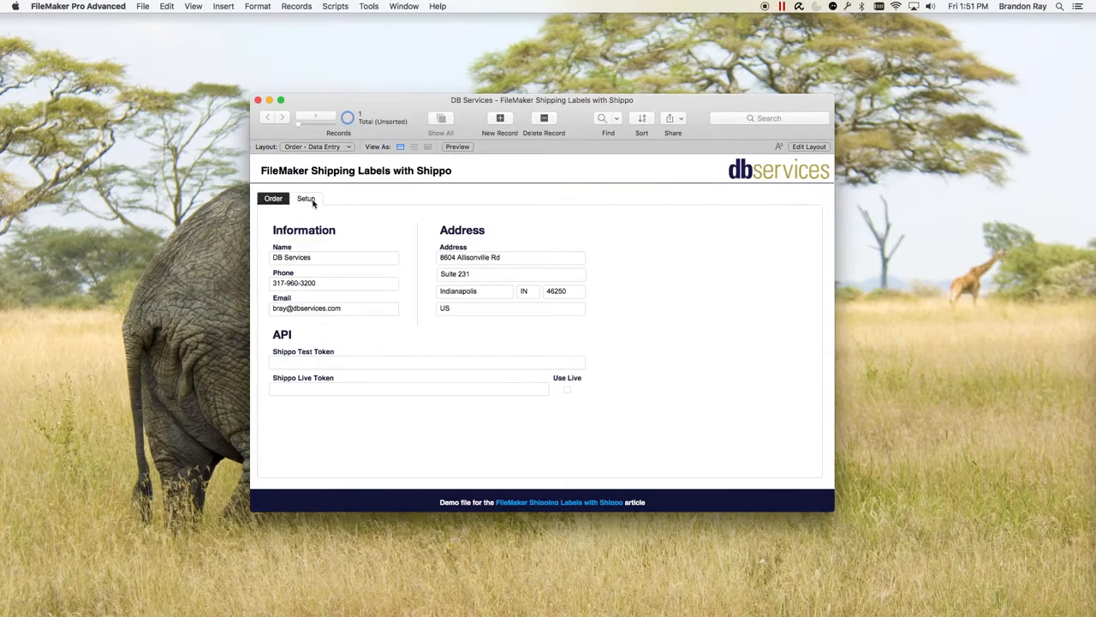
{"action": "mouse_move", "coordinate": [292, 363]}
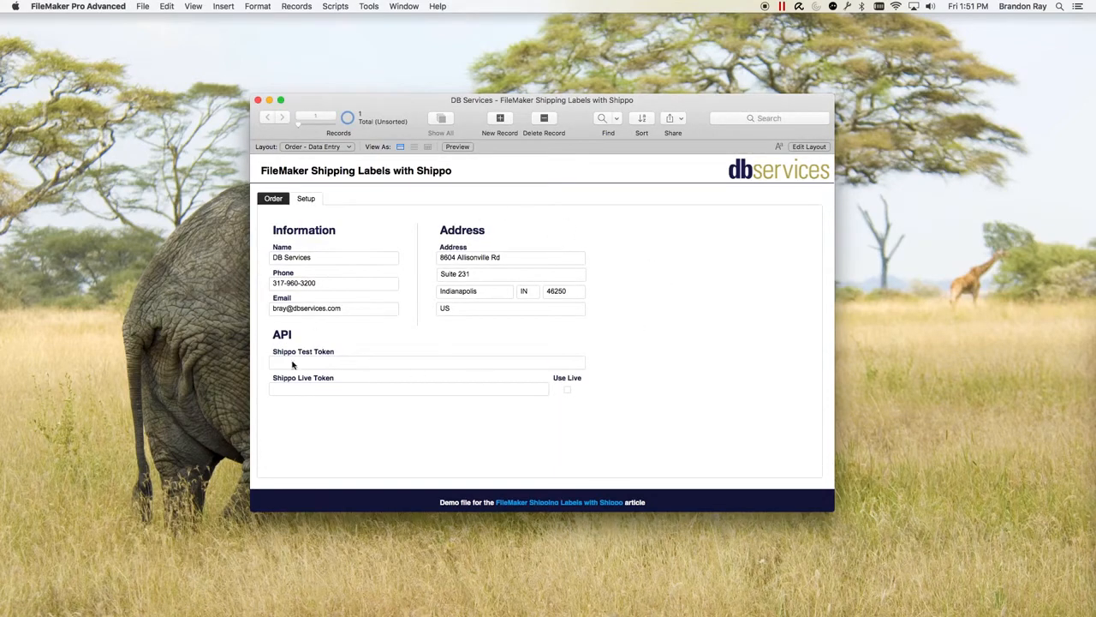
{"action": "mouse_move", "coordinate": [418, 352]}
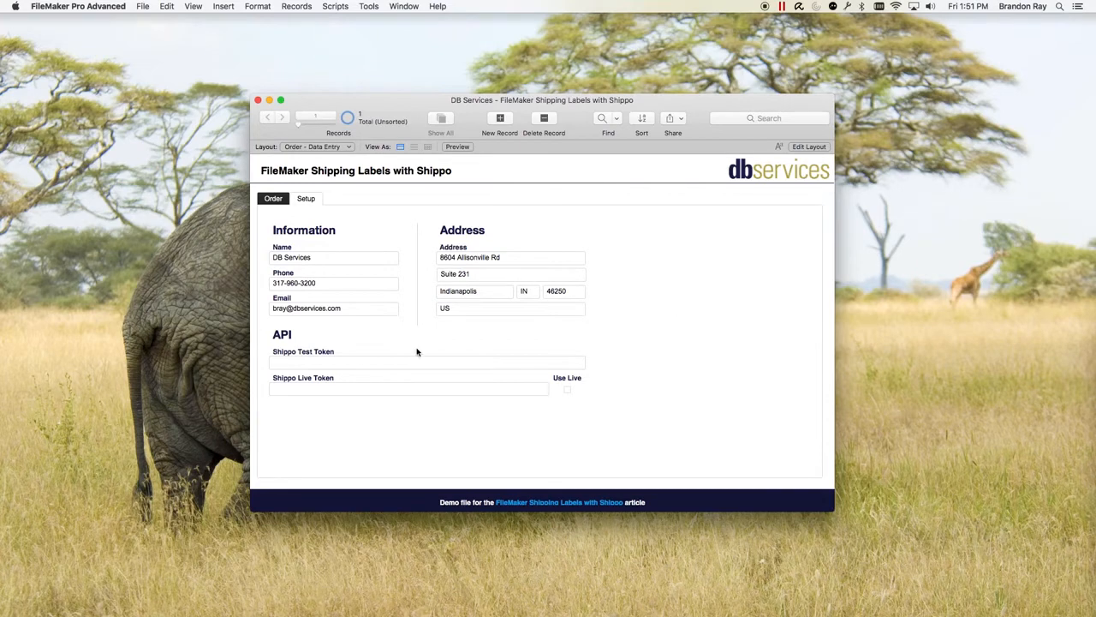
{"action": "mouse_move", "coordinate": [283, 351]}
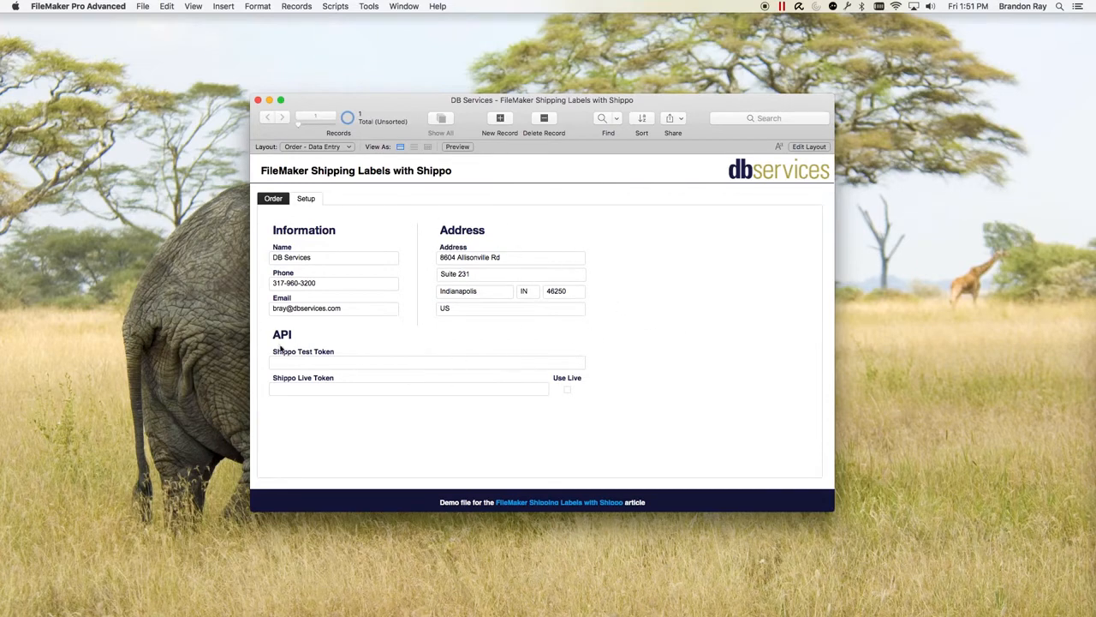
{"action": "mouse_move", "coordinate": [312, 387]}
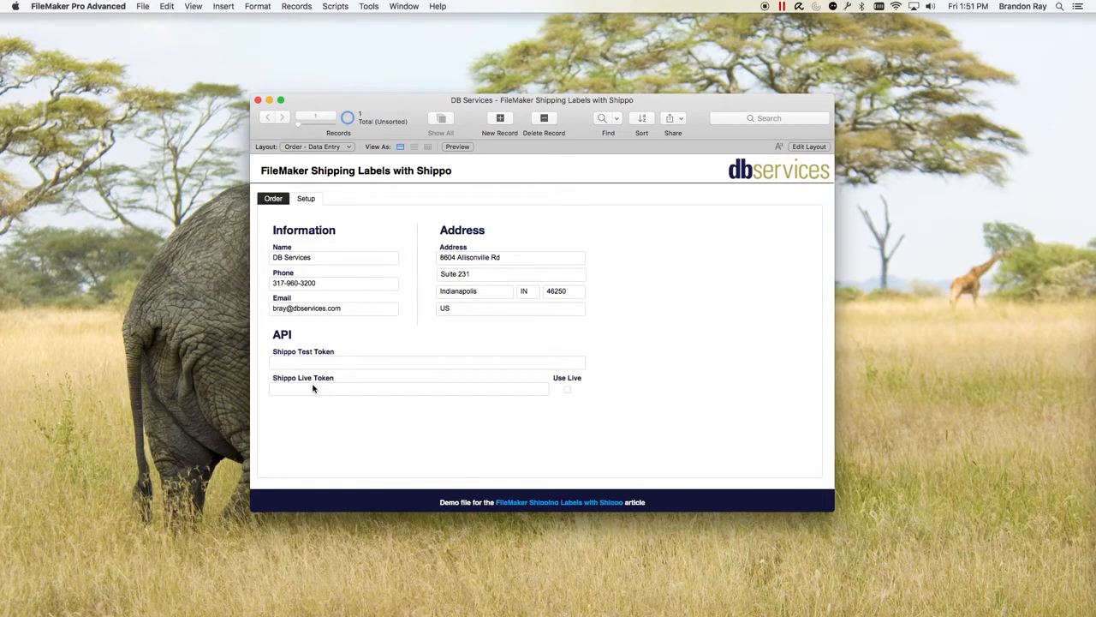
{"action": "mouse_move", "coordinate": [300, 393]}
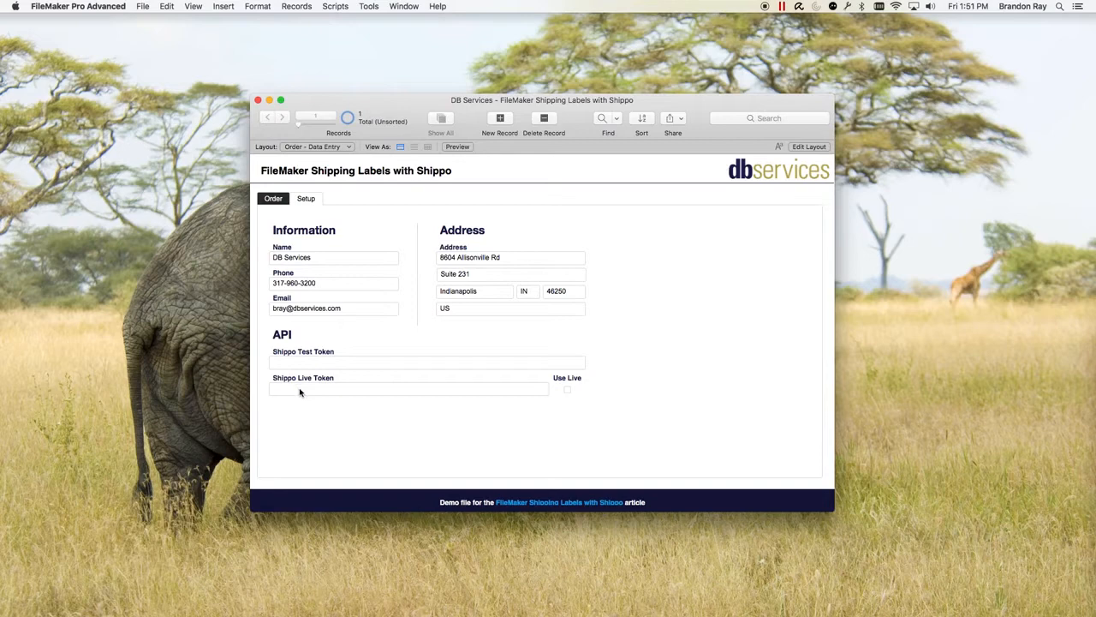
{"action": "mouse_move", "coordinate": [377, 313]}
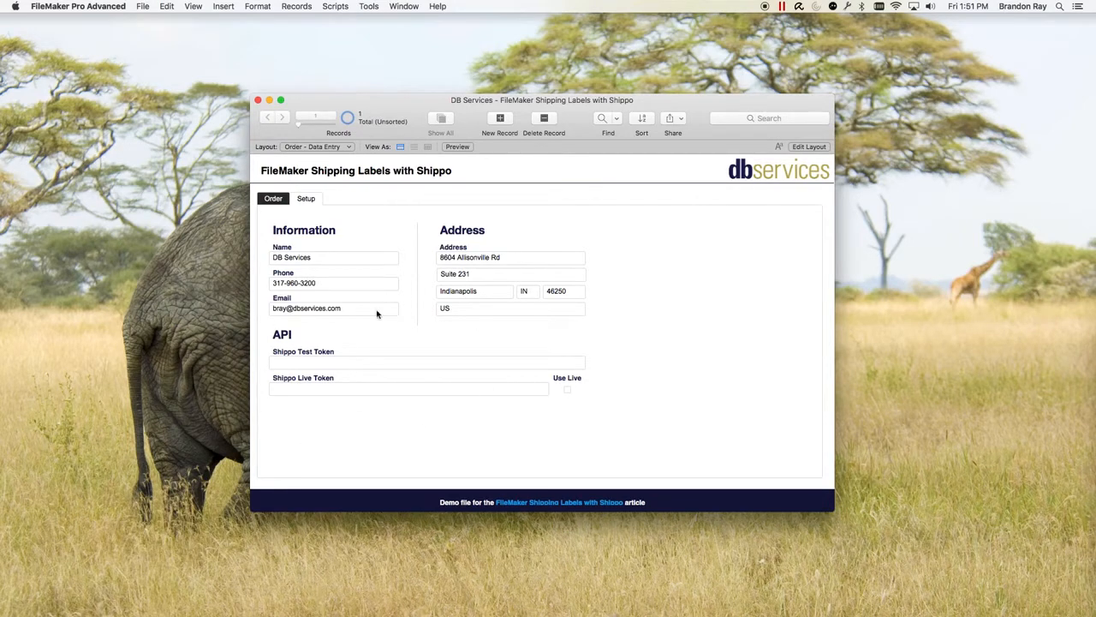
{"action": "mouse_move", "coordinate": [401, 476]}
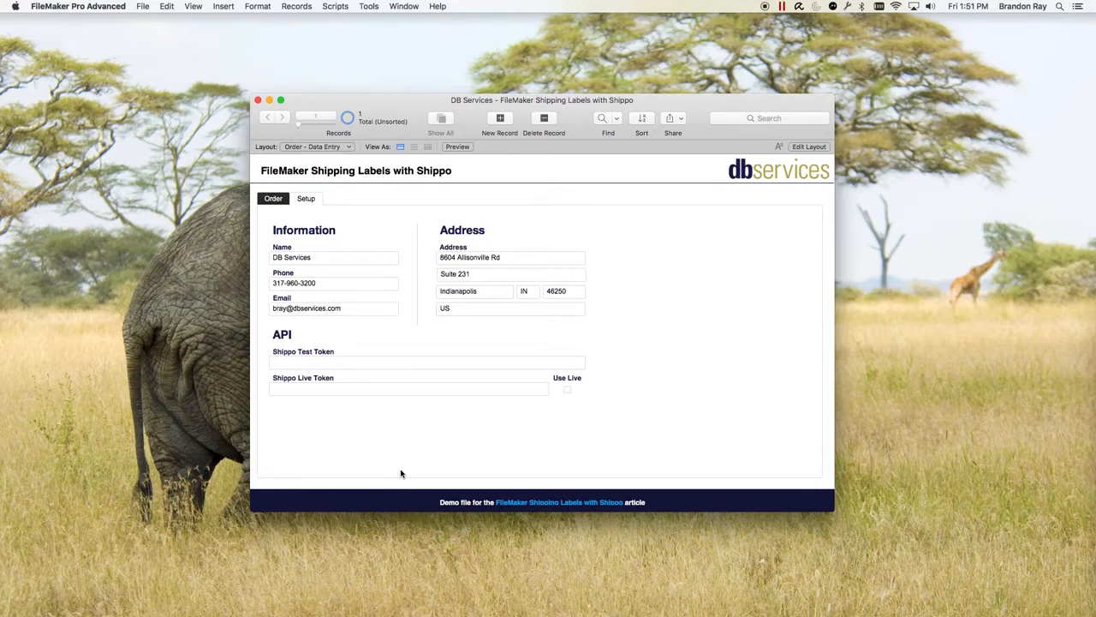
{"action": "mouse_move", "coordinate": [532, 391]}
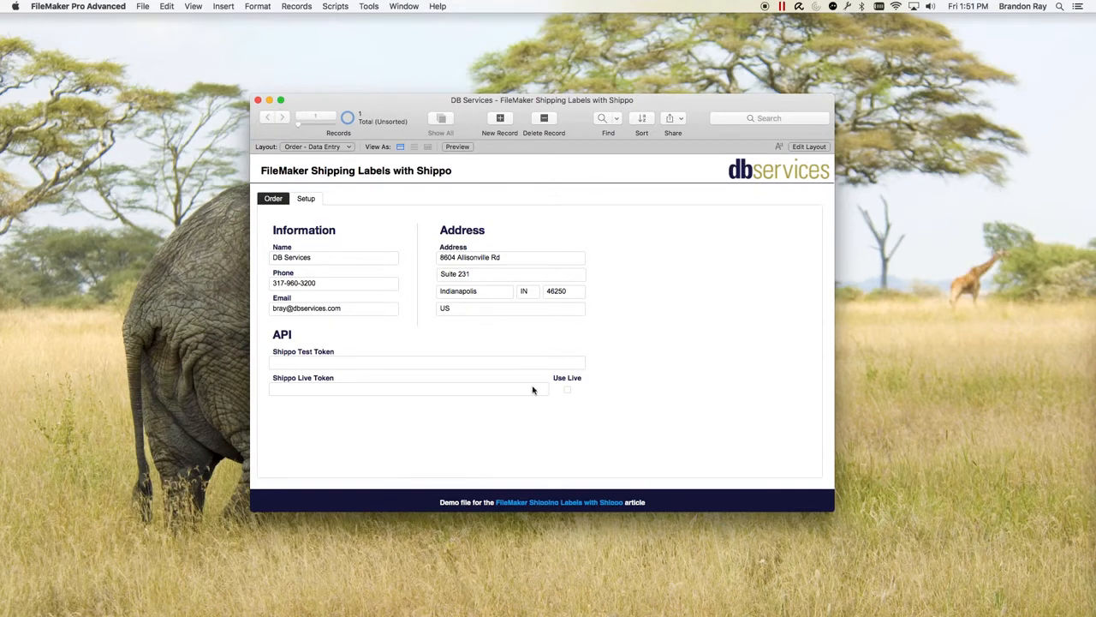
{"action": "mouse_move", "coordinate": [563, 399]}
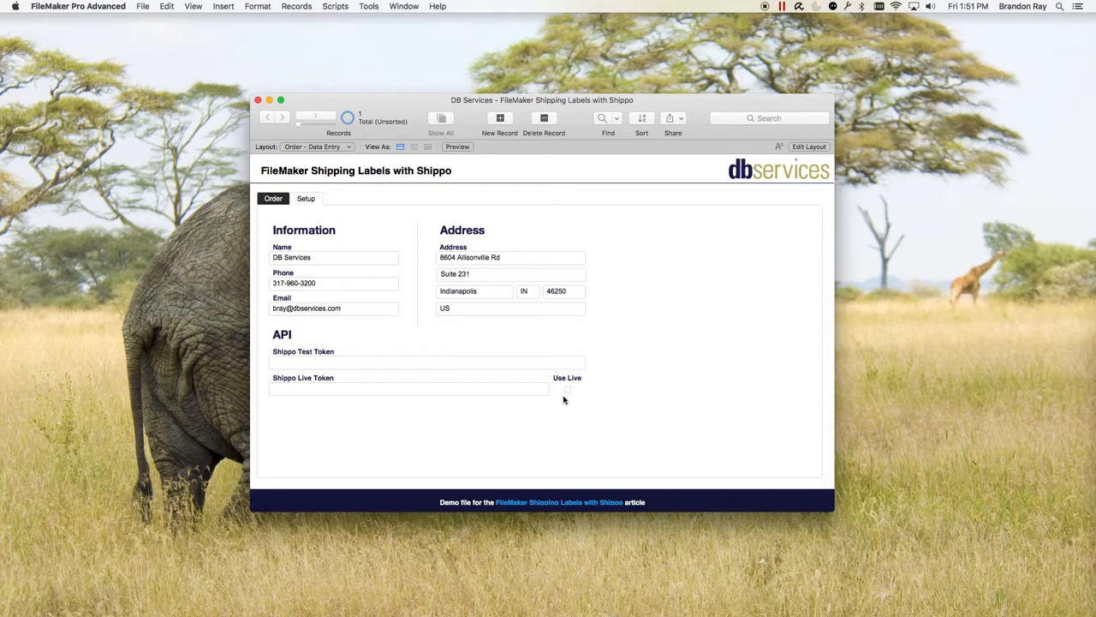
{"action": "left_click", "coordinate": [567, 388]}
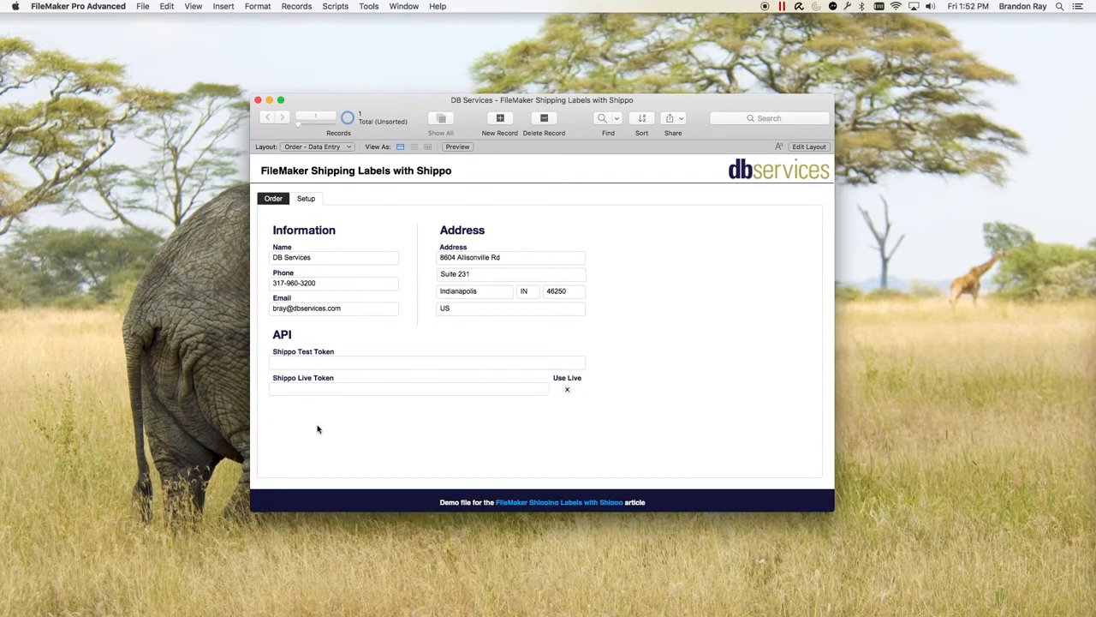
{"action": "mouse_move", "coordinate": [260, 449]}
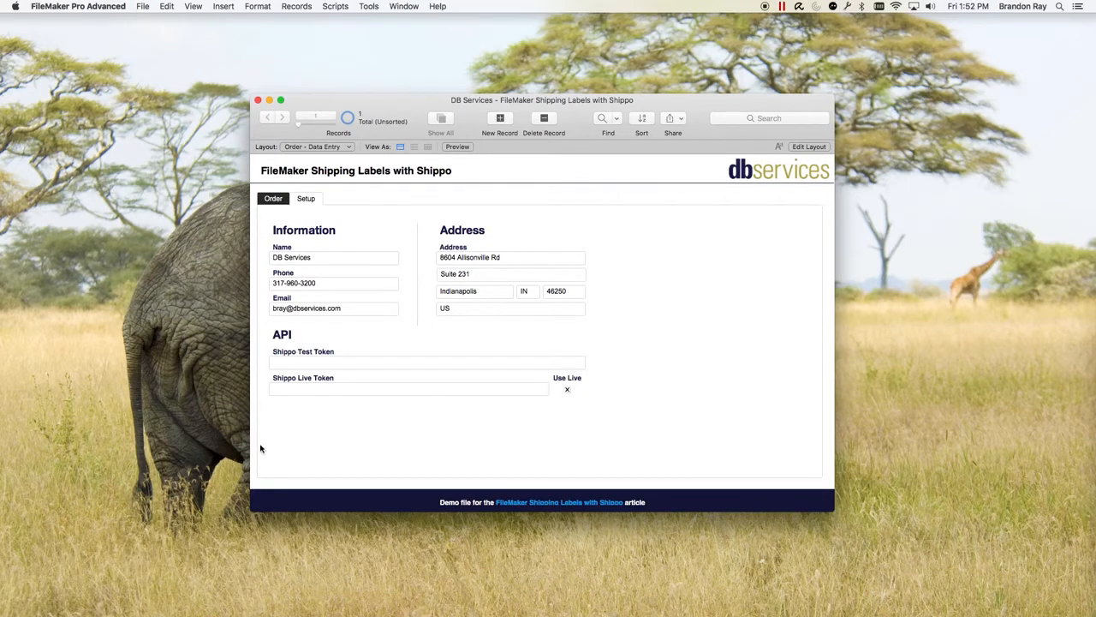
{"action": "mouse_move", "coordinate": [566, 392]}
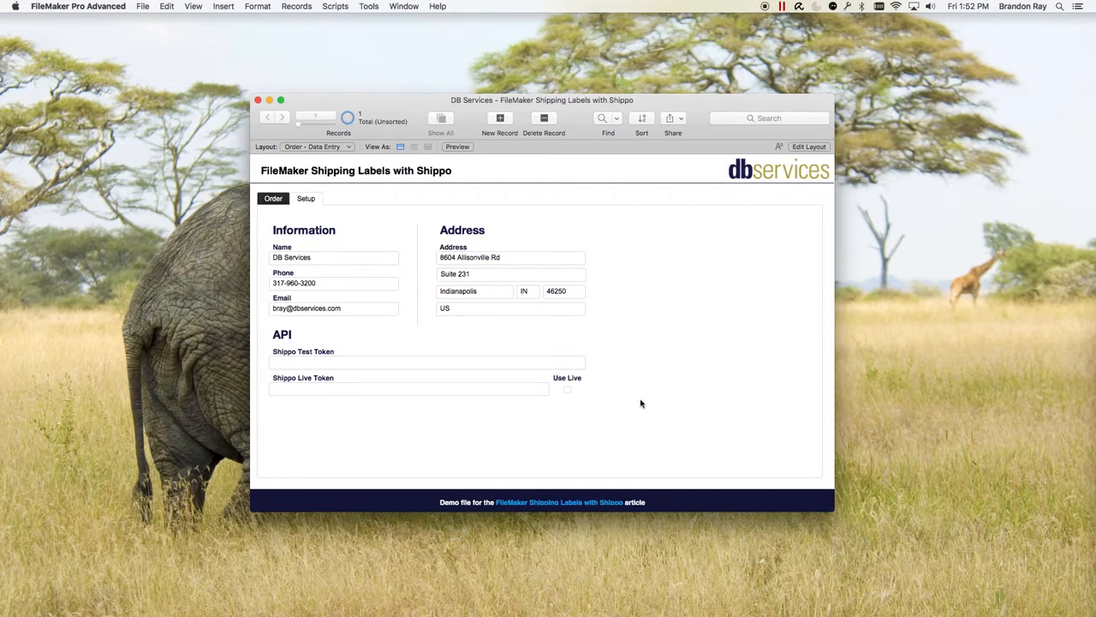
{"action": "mouse_move", "coordinate": [500, 377]}
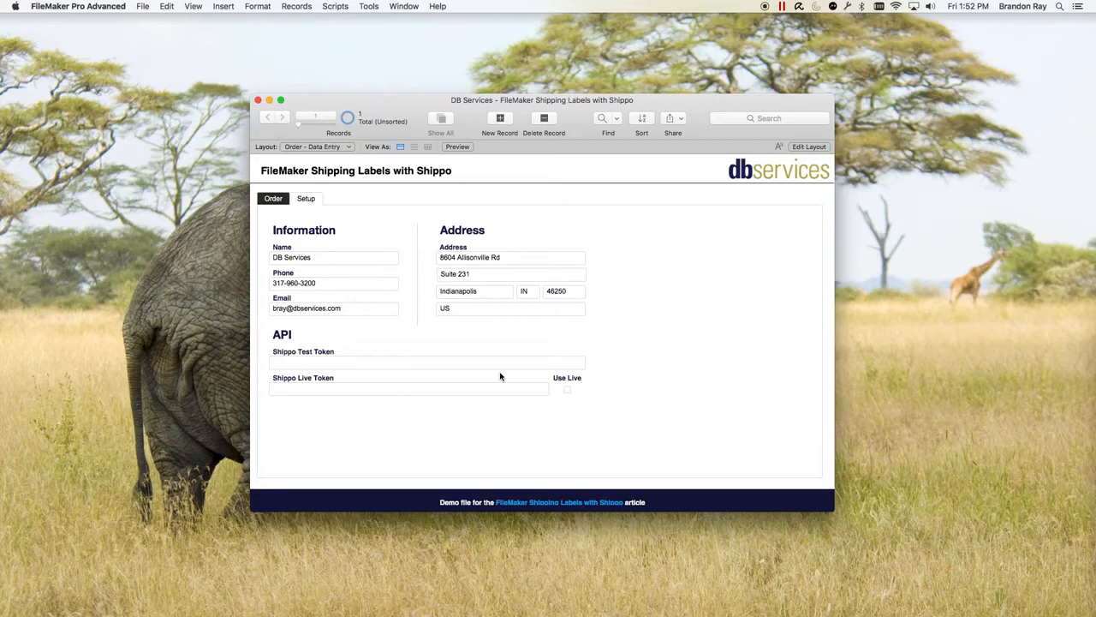
{"action": "mouse_move", "coordinate": [325, 193]}
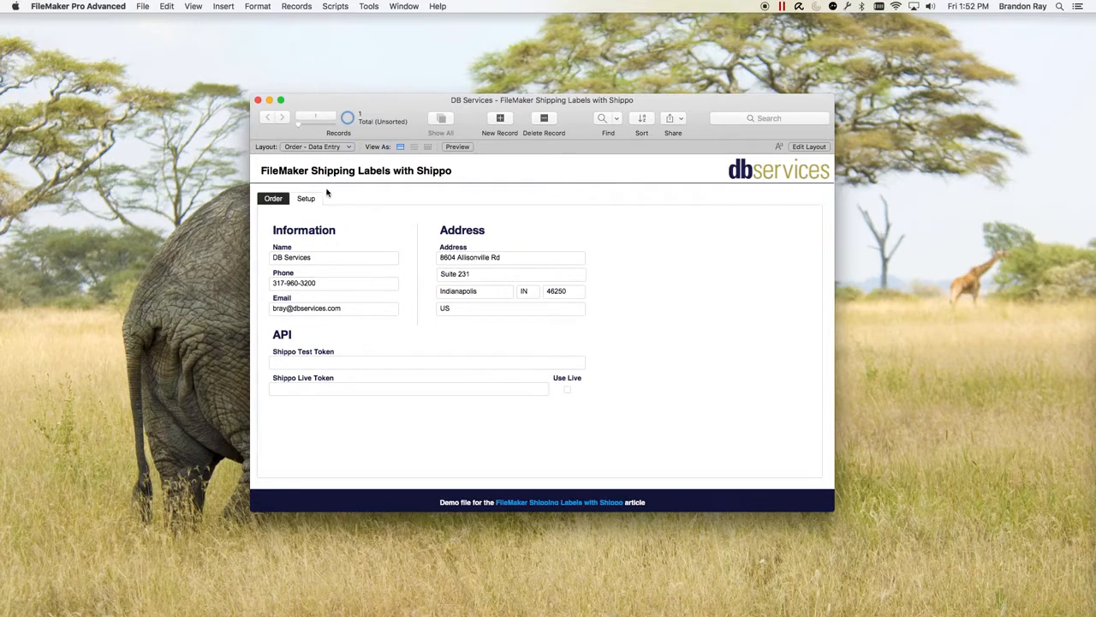
- Enter line item FileMaker with weight 1, quantity 5 and price 499
{"action": "left_click", "coordinate": [305, 199]}
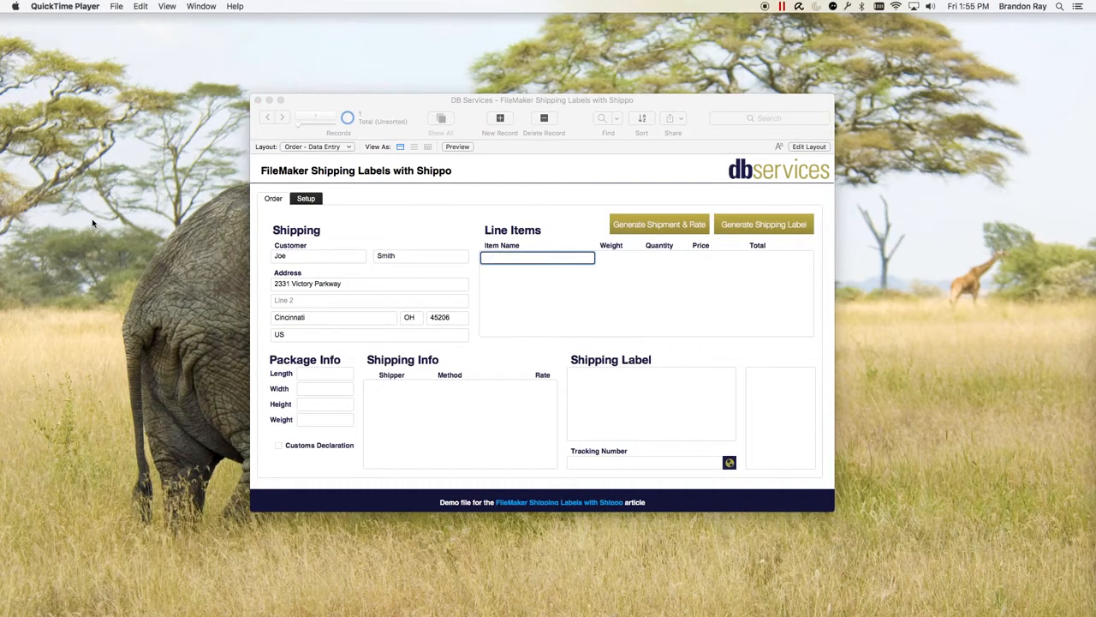
{"action": "mouse_move", "coordinate": [100, 225]}
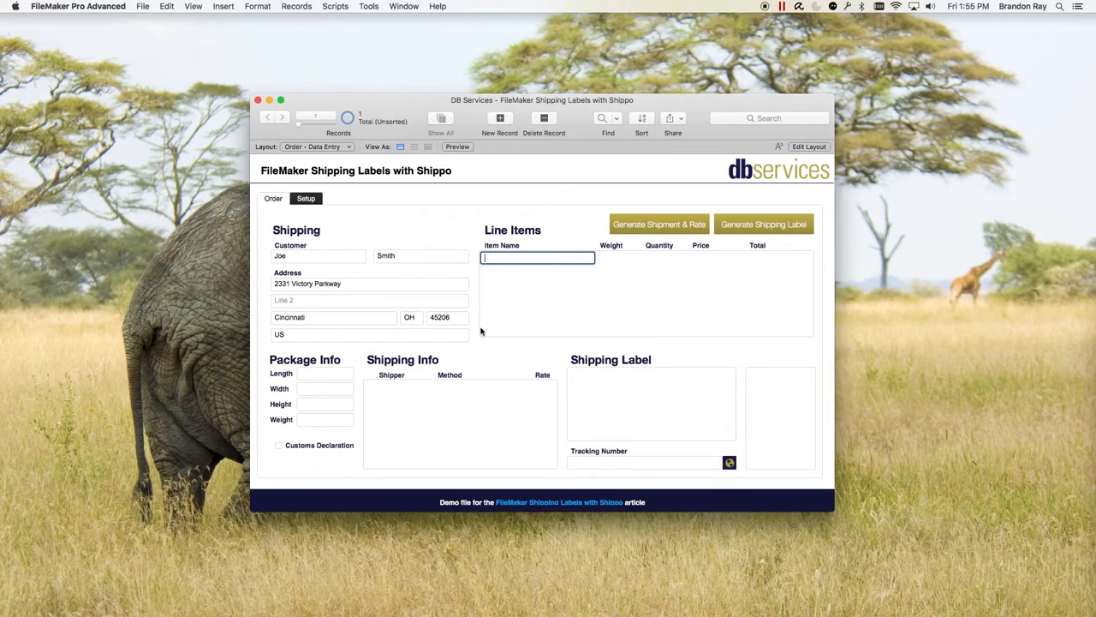
{"action": "mouse_move", "coordinate": [313, 254]}
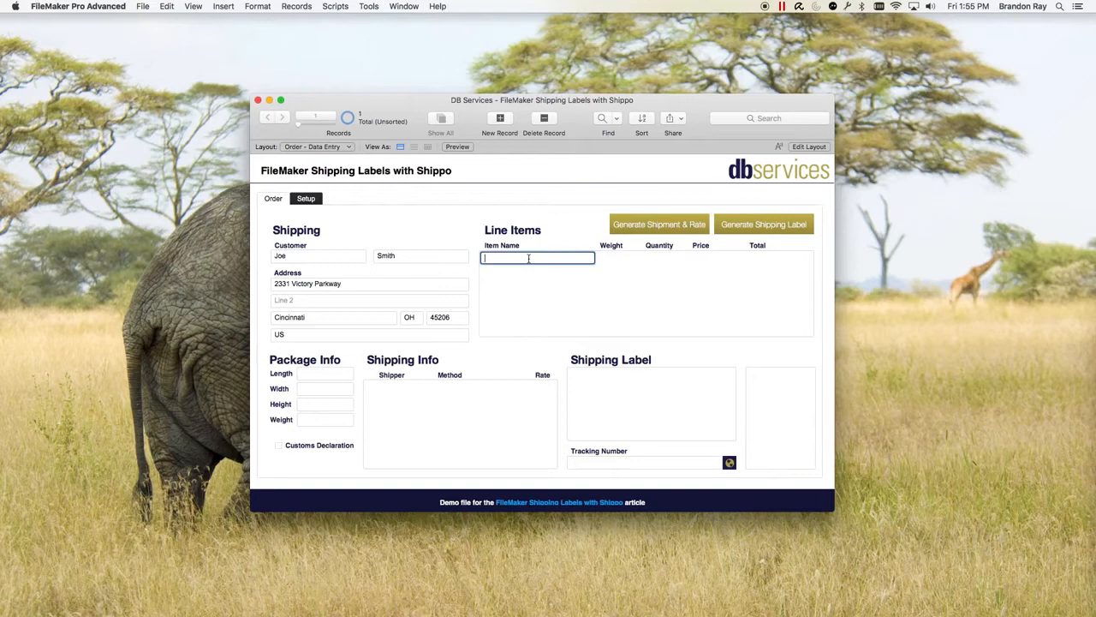
{"action": "type", "text": "FileM"}
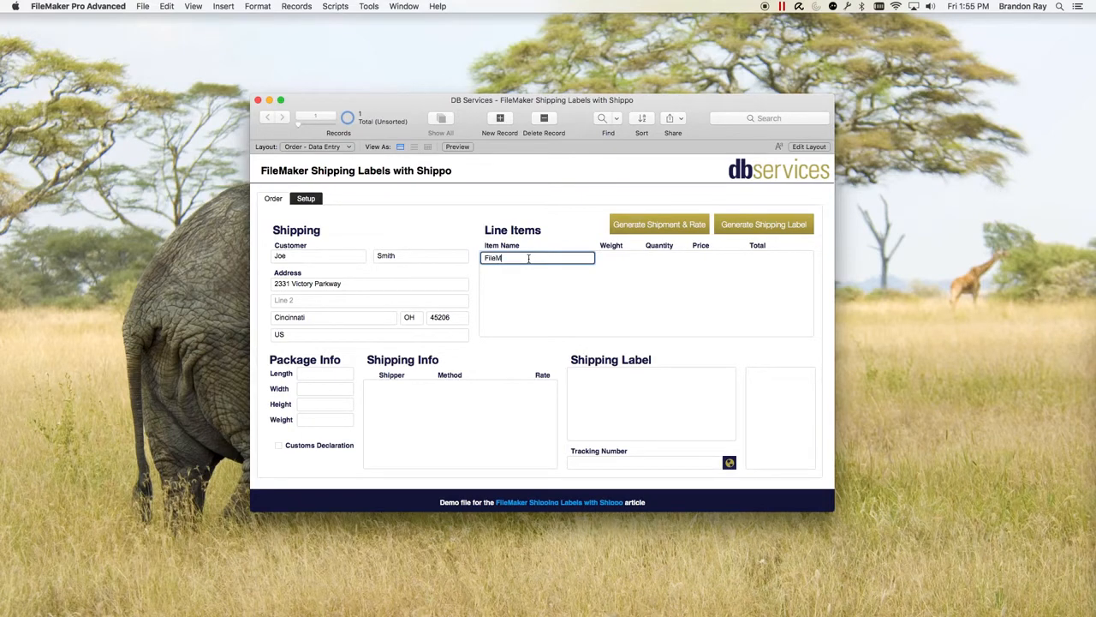
{"action": "key", "text": "tab"}
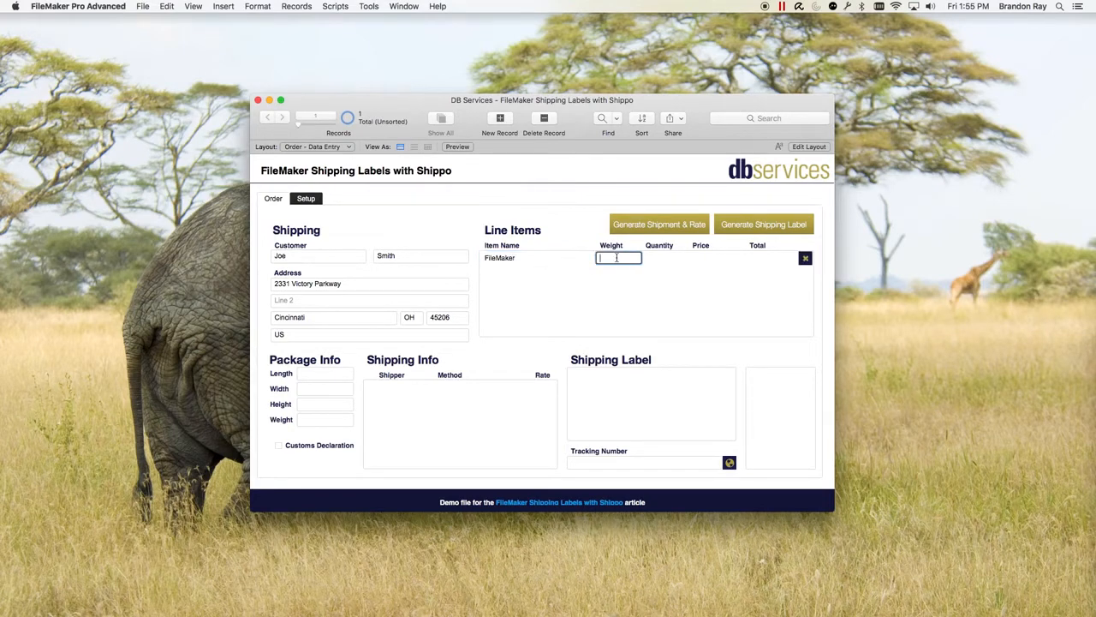
{"action": "type", "text": "1"}
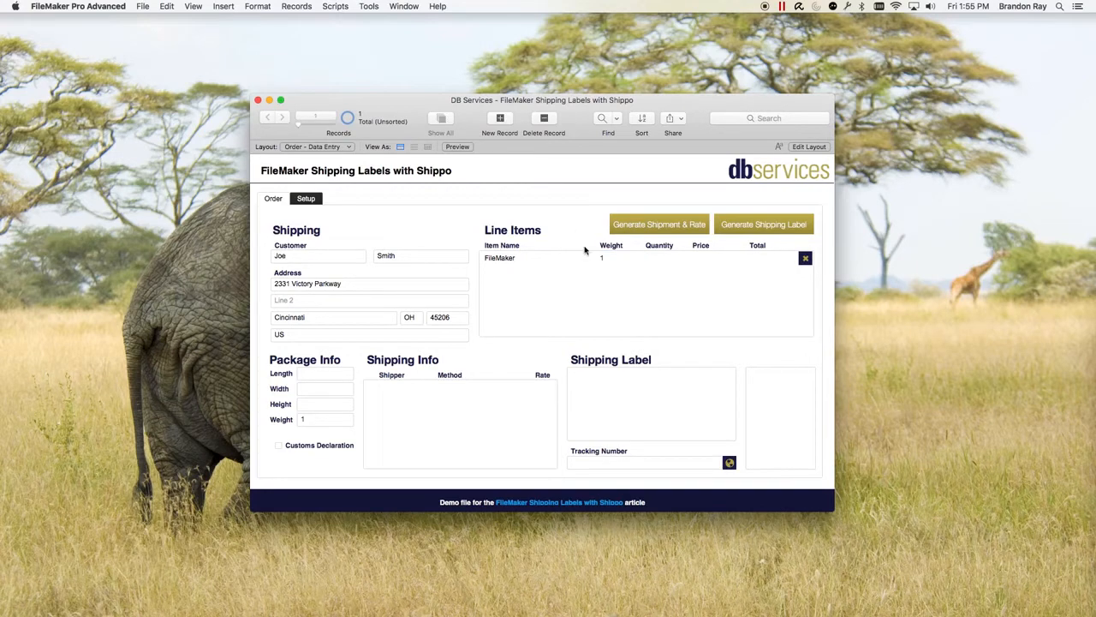
{"action": "left_click", "coordinate": [664, 257]}
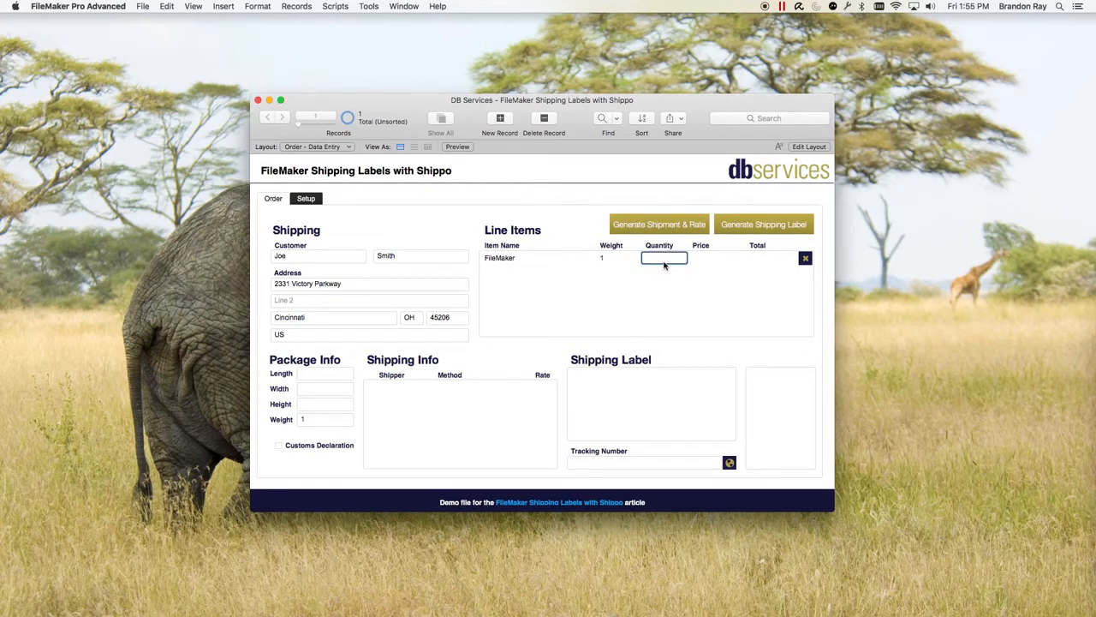
{"action": "type", "text": "5"}
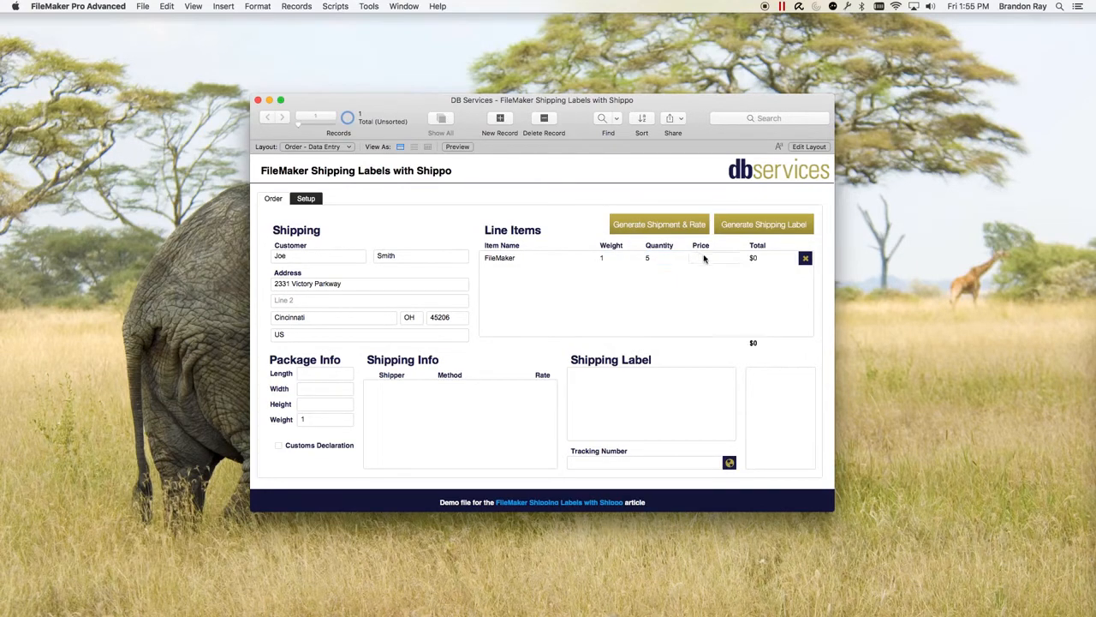
{"action": "left_click", "coordinate": [716, 257]}
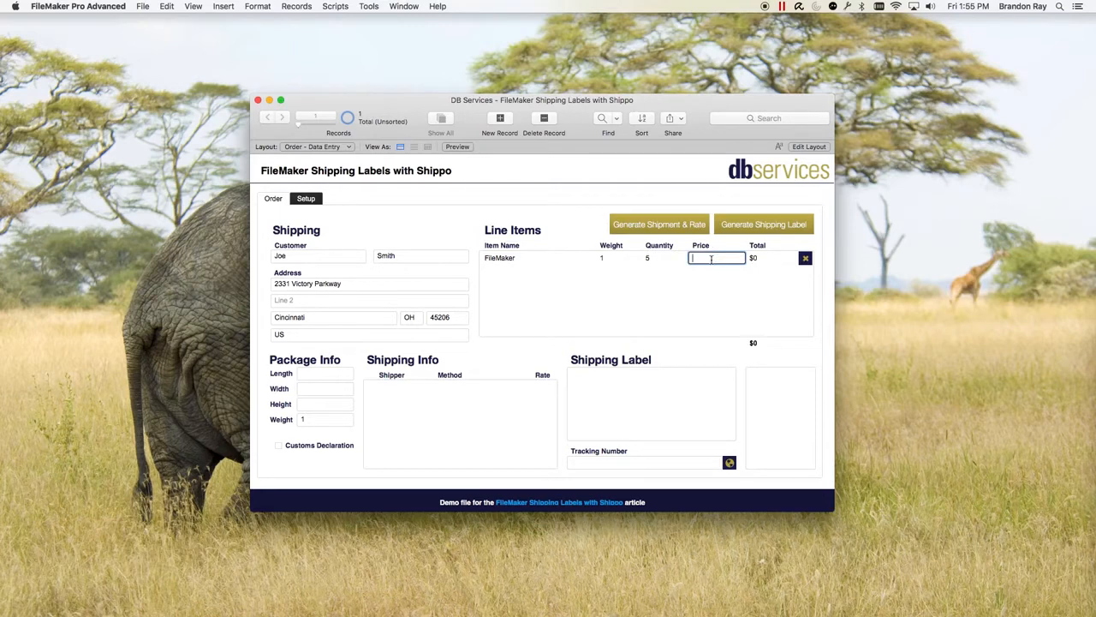
{"action": "type", "text": "499"}
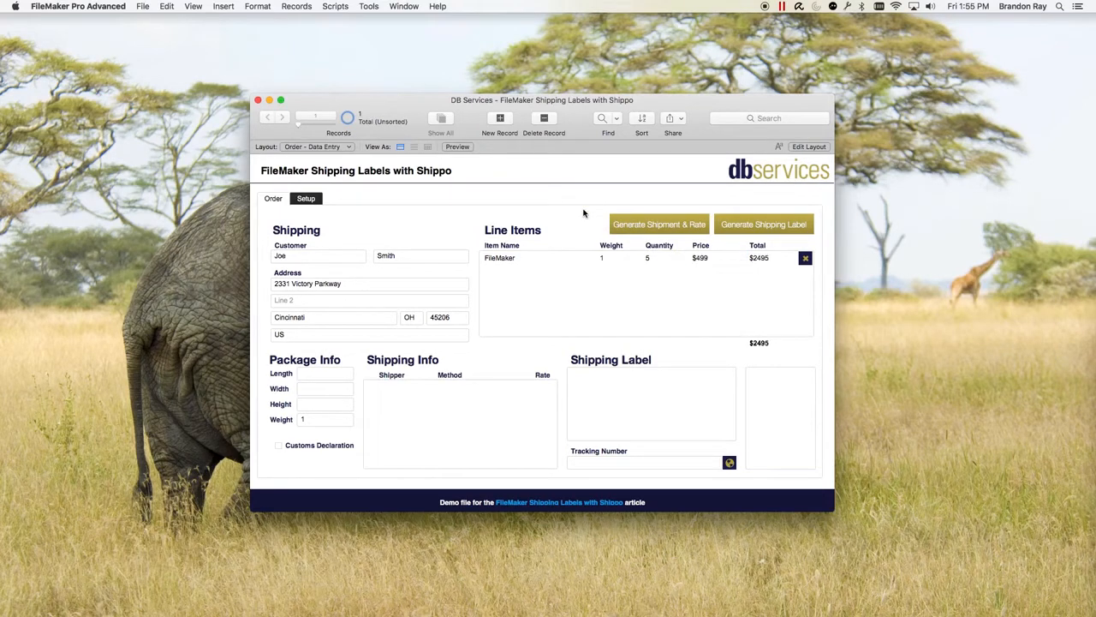
- Add a second line item Mac Mini Server with weight 2
{"action": "left_click", "coordinate": [537, 270]}
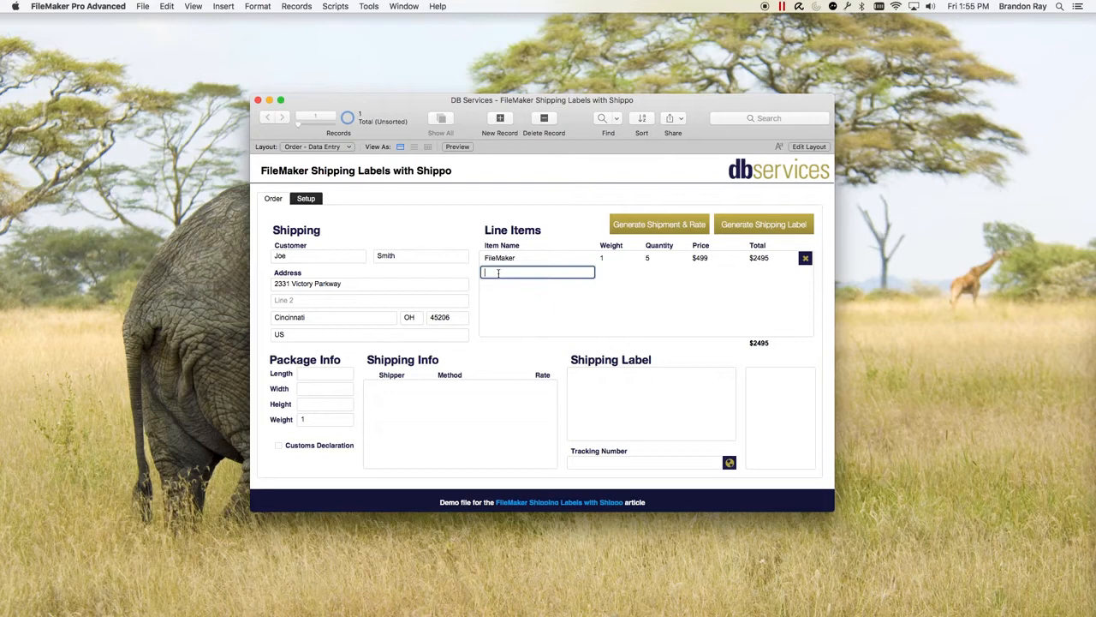
{"action": "type", "text": "Mac Mini Server"}
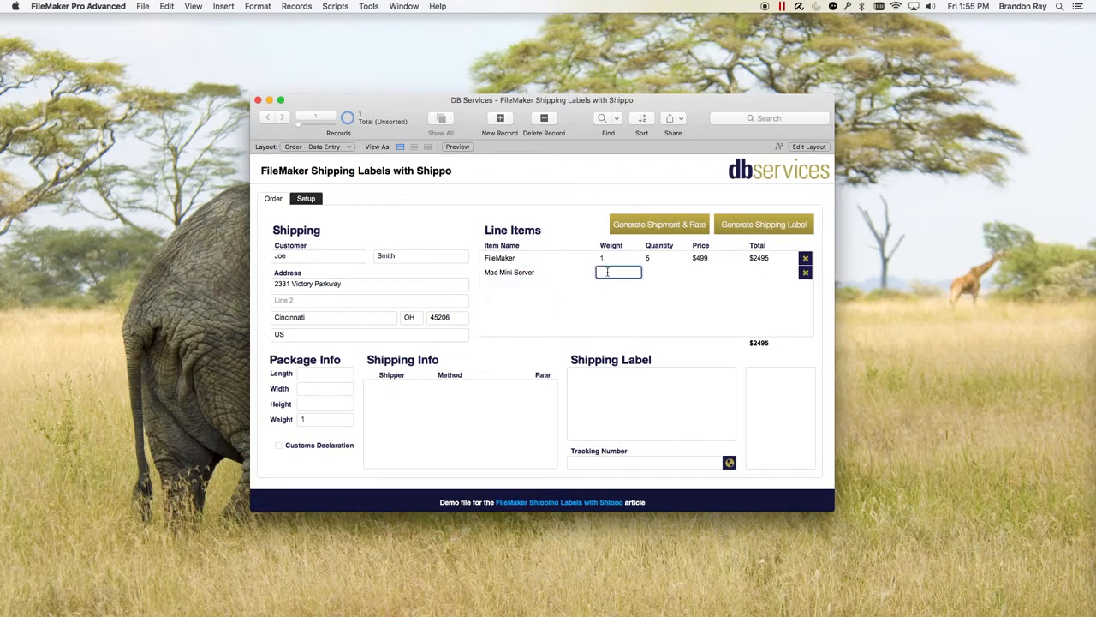
{"action": "type", "text": "2"}
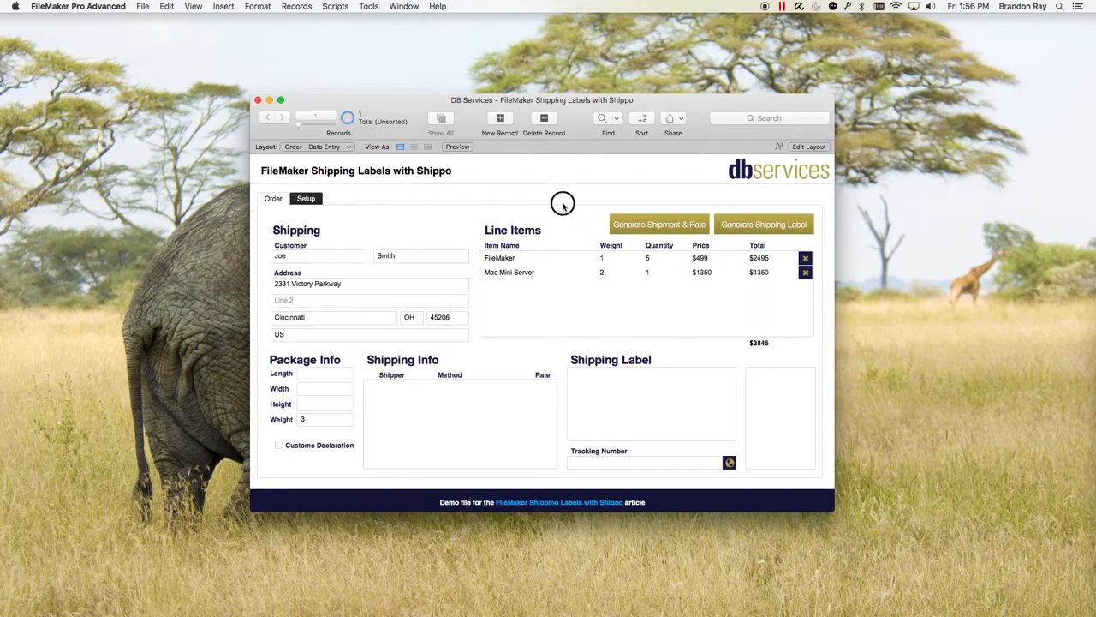
{"action": "mouse_move", "coordinate": [561, 206]}
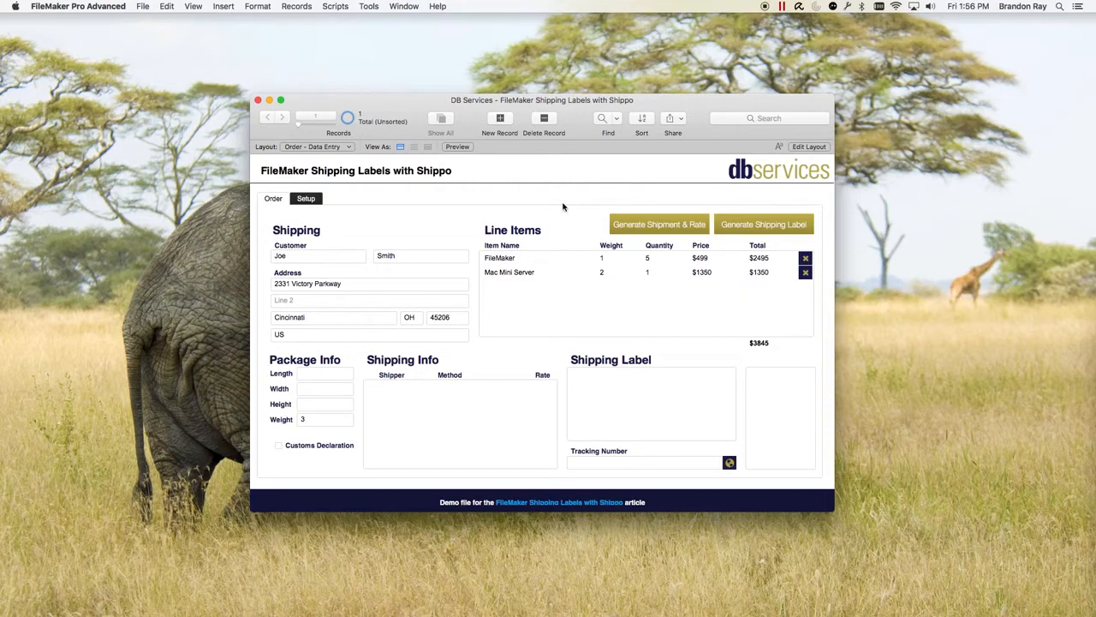
{"action": "mouse_move", "coordinate": [757, 291]}
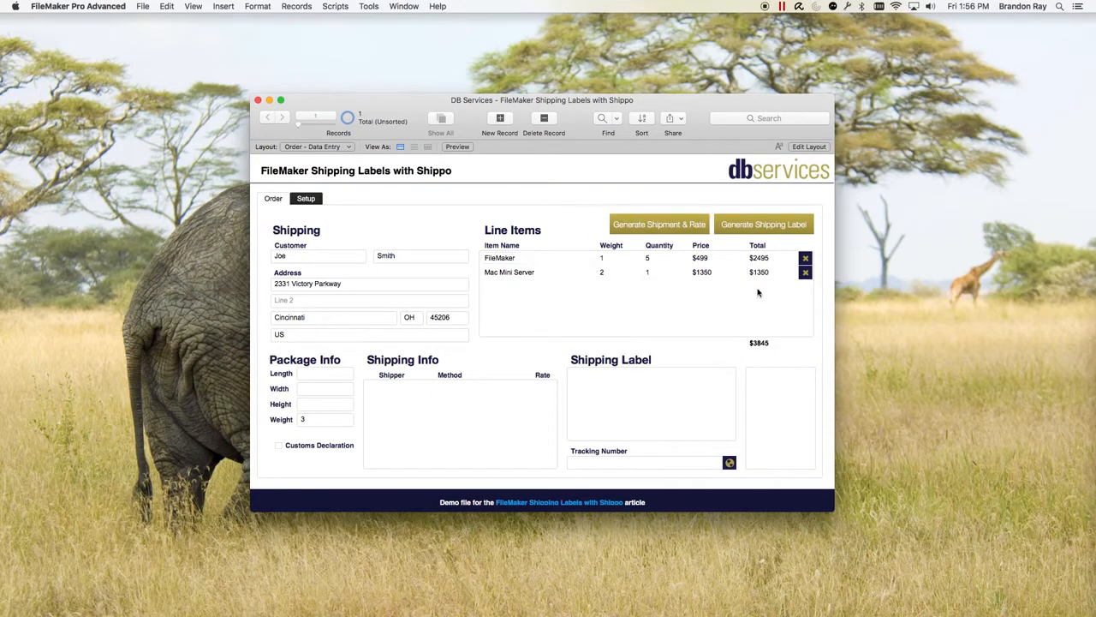
{"action": "mouse_move", "coordinate": [329, 428]}
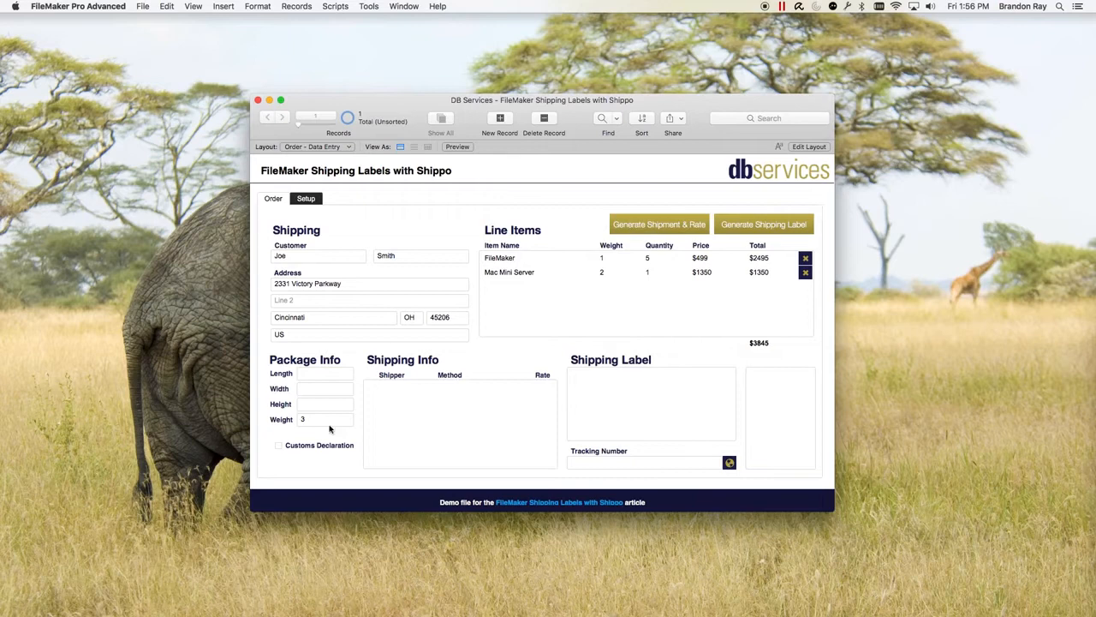
{"action": "mouse_move", "coordinate": [630, 267]}
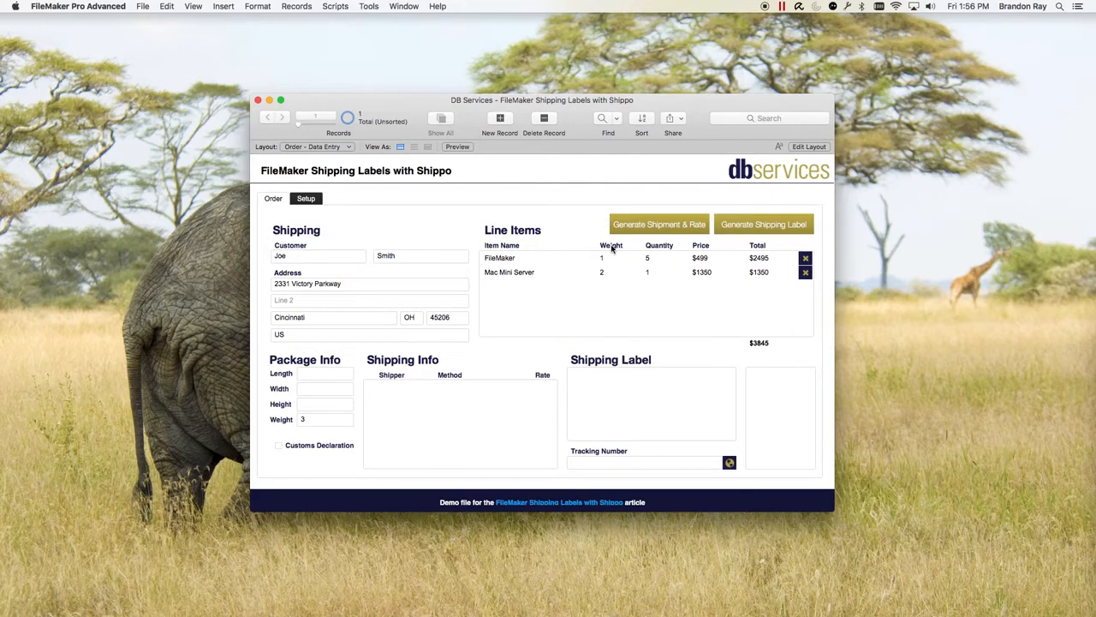
{"action": "mouse_move", "coordinate": [335, 459]}
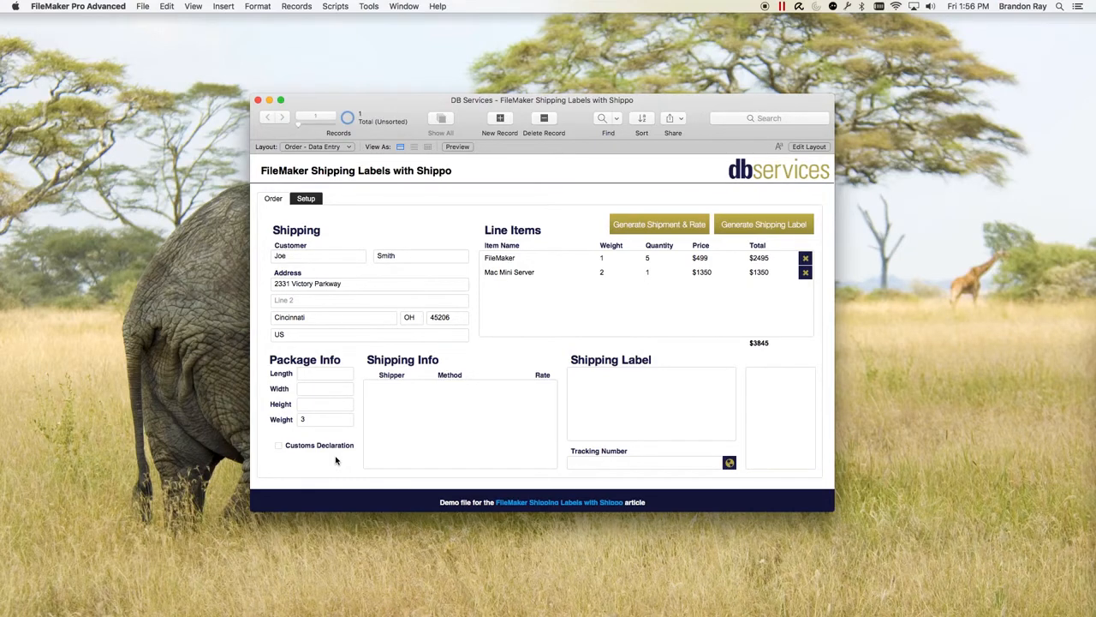
- Fill in package length 5, width 6, height 2 and commit with weight 3
{"action": "left_click", "coordinate": [324, 373]}
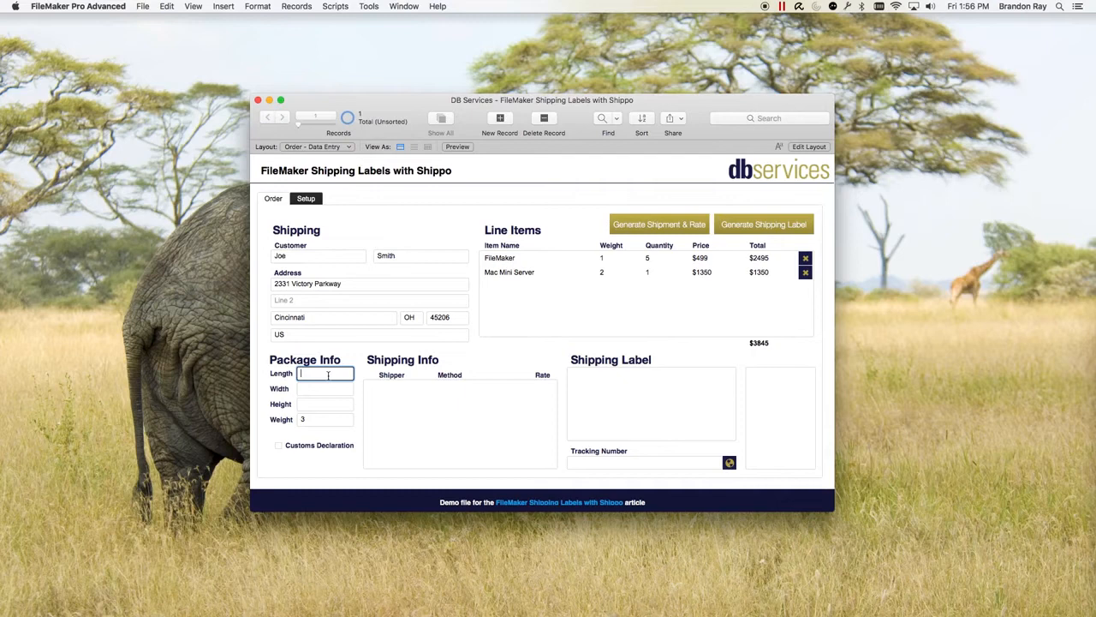
{"action": "type", "text": "5"}
{"action": "left_click", "coordinate": [324, 389]}
{"action": "type", "text": "6"}
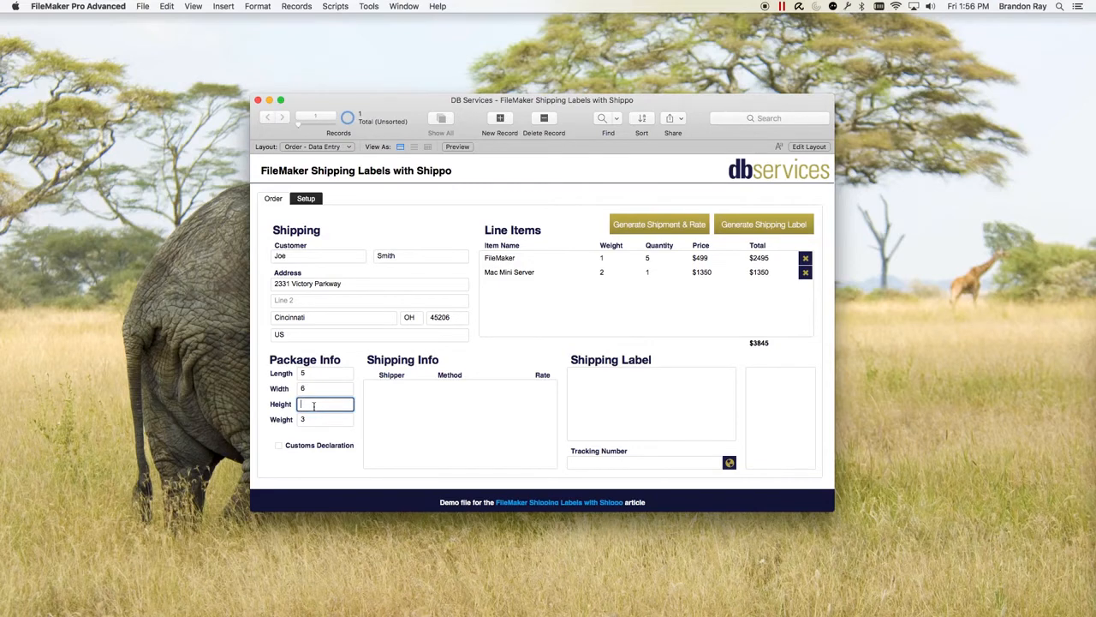
{"action": "type", "text": "2"}
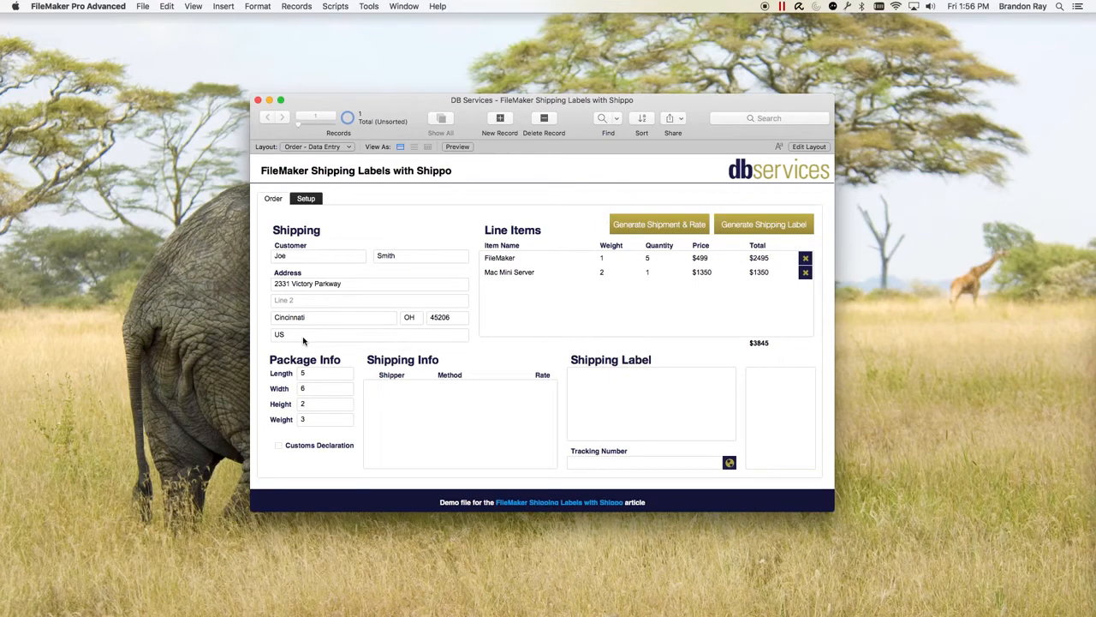
{"action": "mouse_move", "coordinate": [332, 387]}
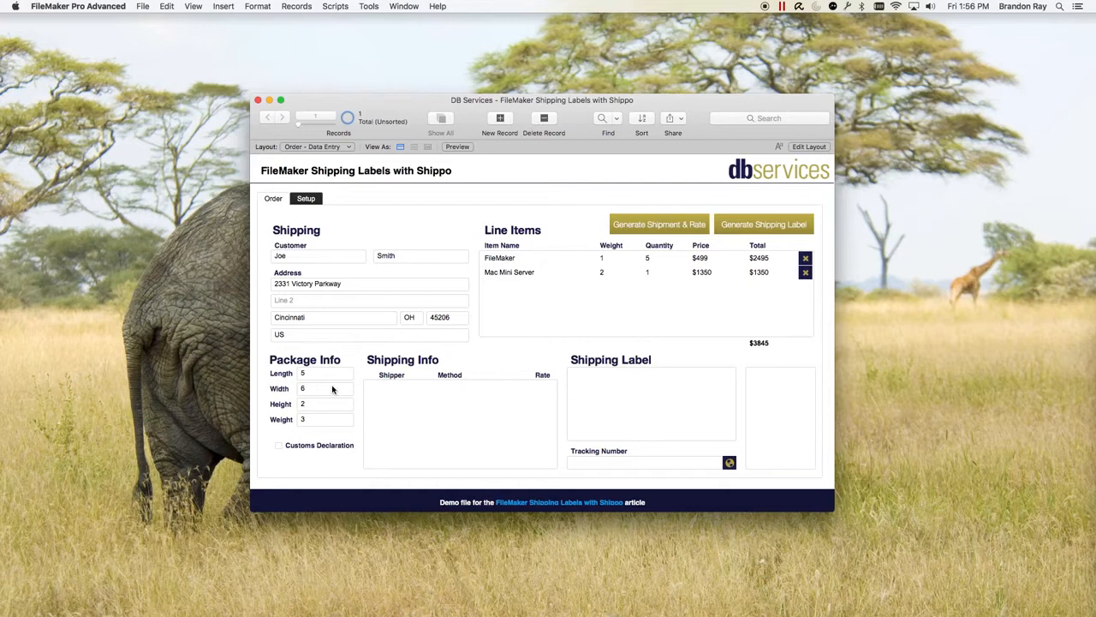
{"action": "left_click", "coordinate": [324, 418]}
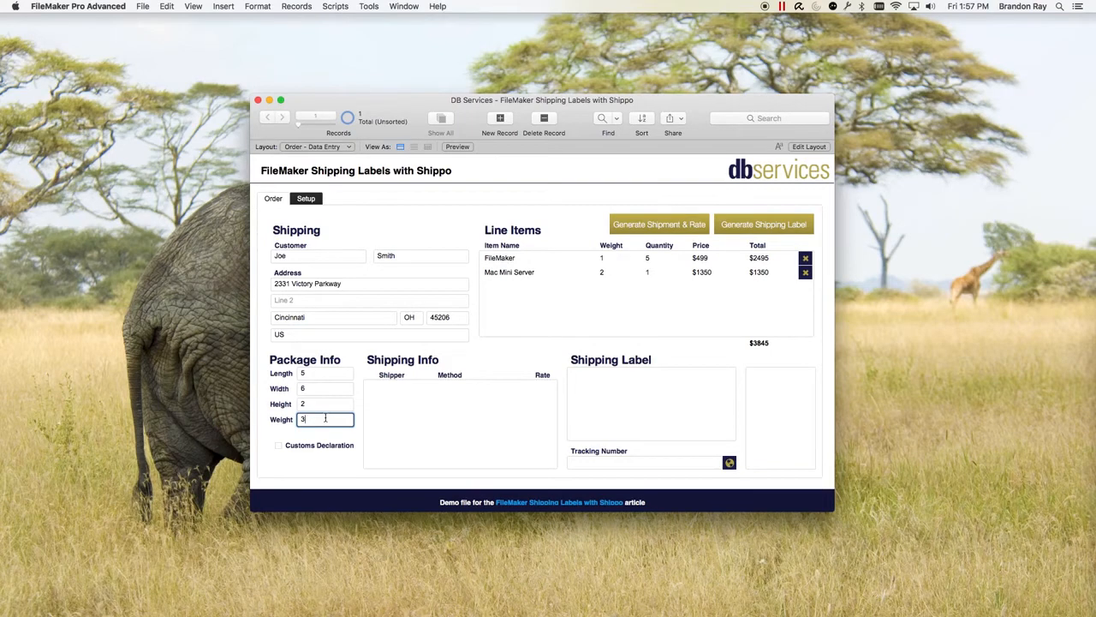
{"action": "left_click", "coordinate": [688, 343]}
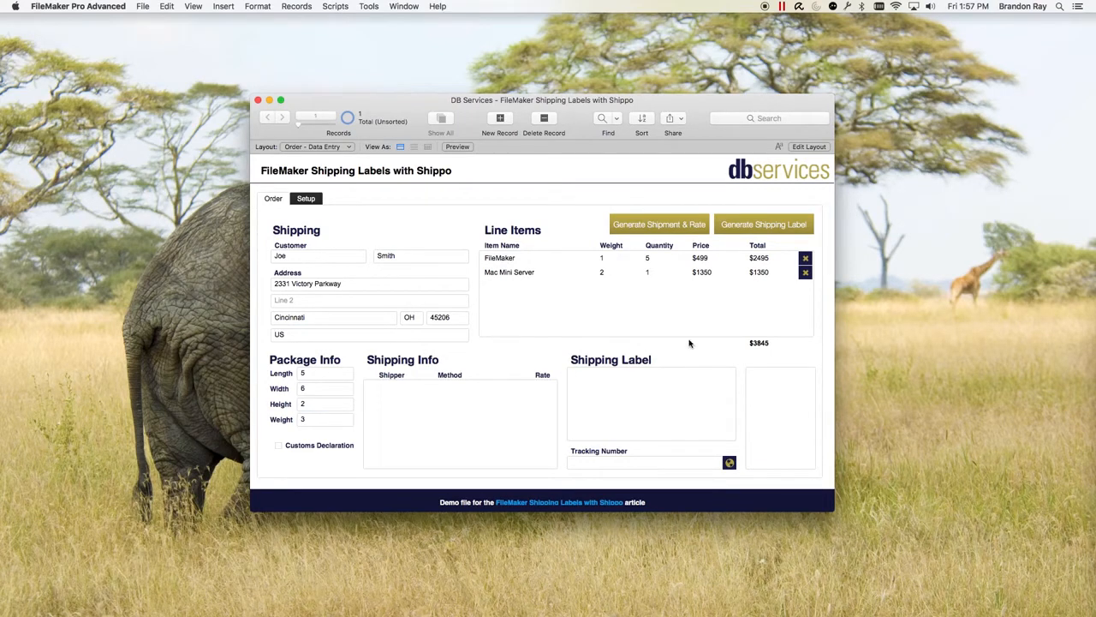
{"action": "mouse_move", "coordinate": [507, 244]}
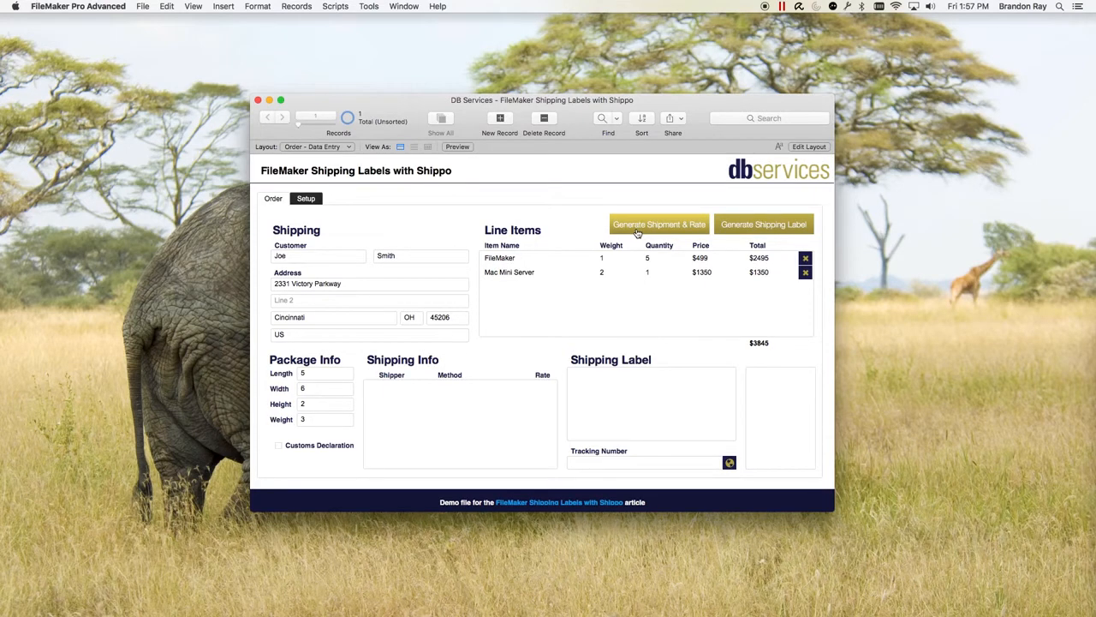
{"action": "mouse_move", "coordinate": [362, 212]}
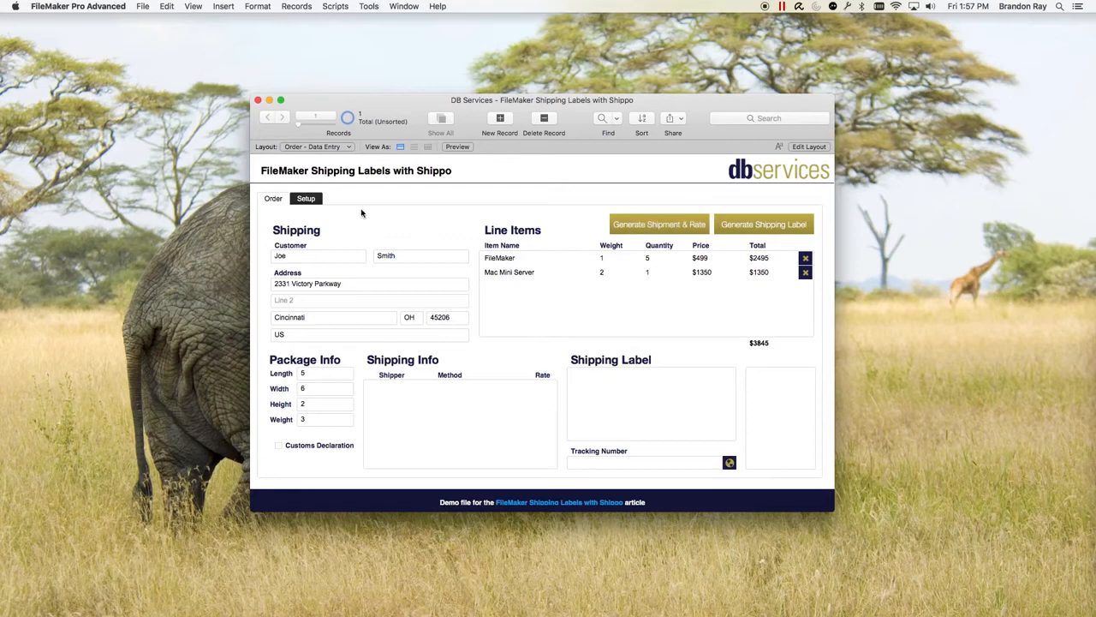
{"action": "mouse_move", "coordinate": [360, 281]}
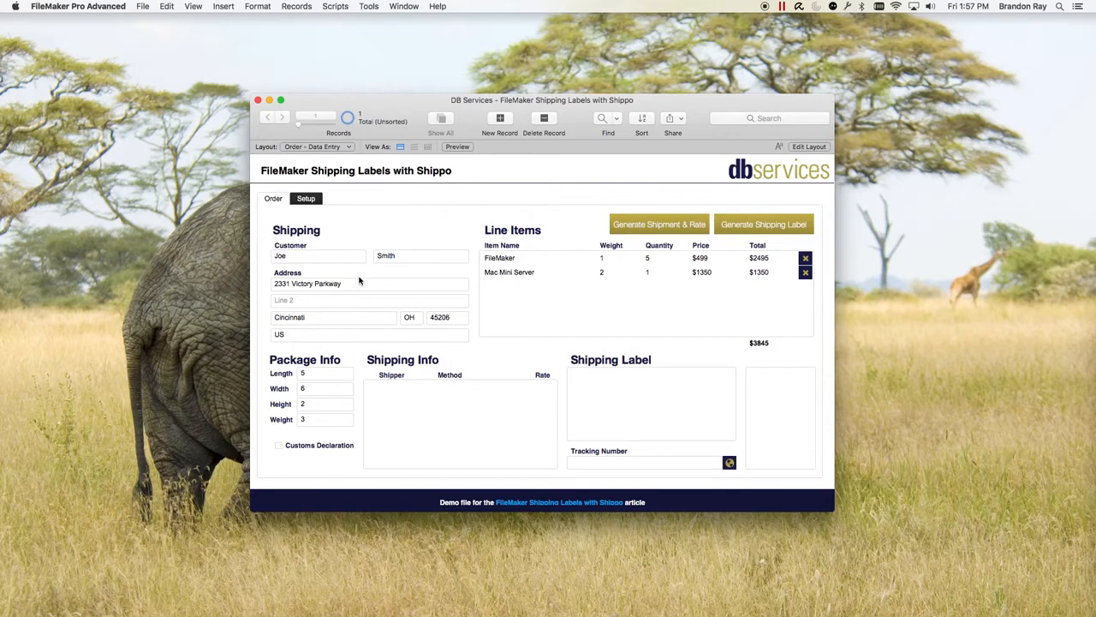
{"action": "mouse_move", "coordinate": [603, 534]}
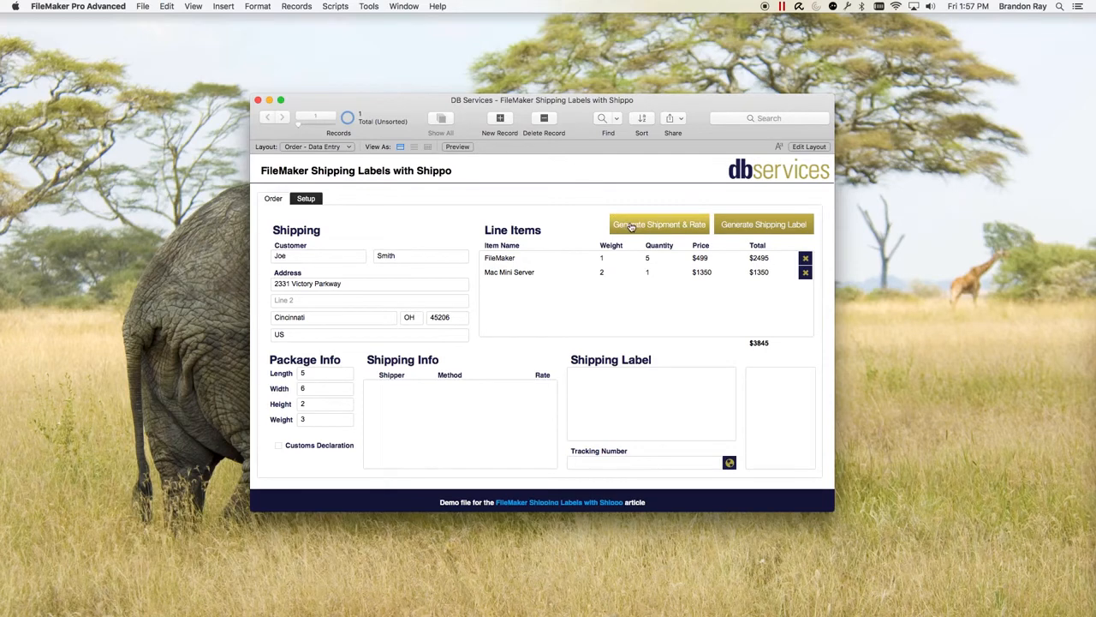
- Generate the shipment, refresh USPS rates, and select Priority Mail at $5.84
{"action": "left_click", "coordinate": [657, 223]}
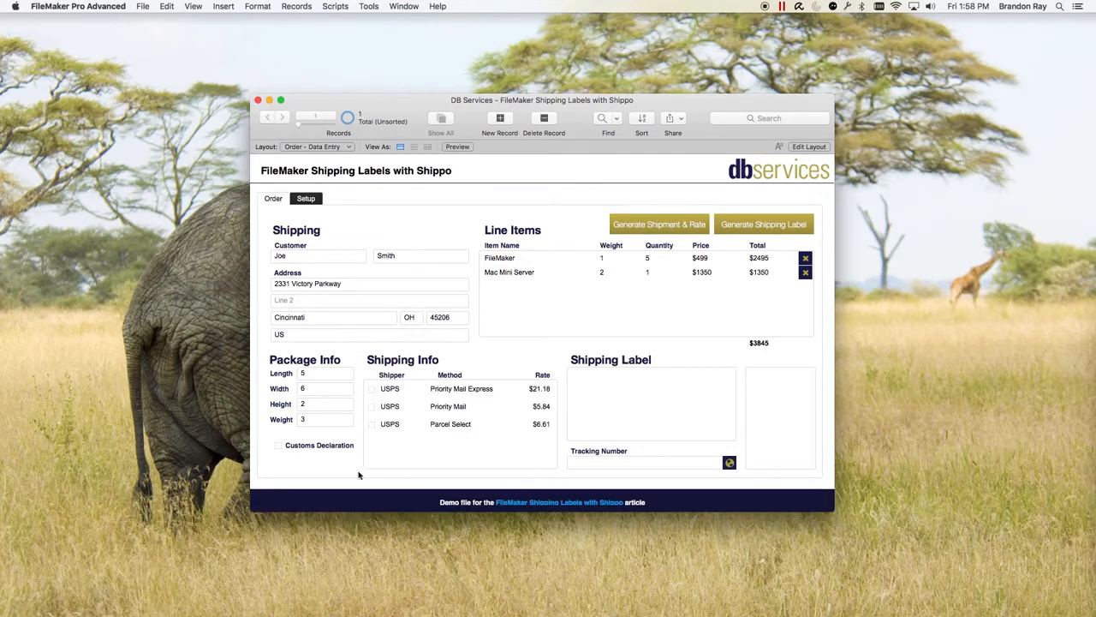
{"action": "mouse_move", "coordinate": [346, 396]}
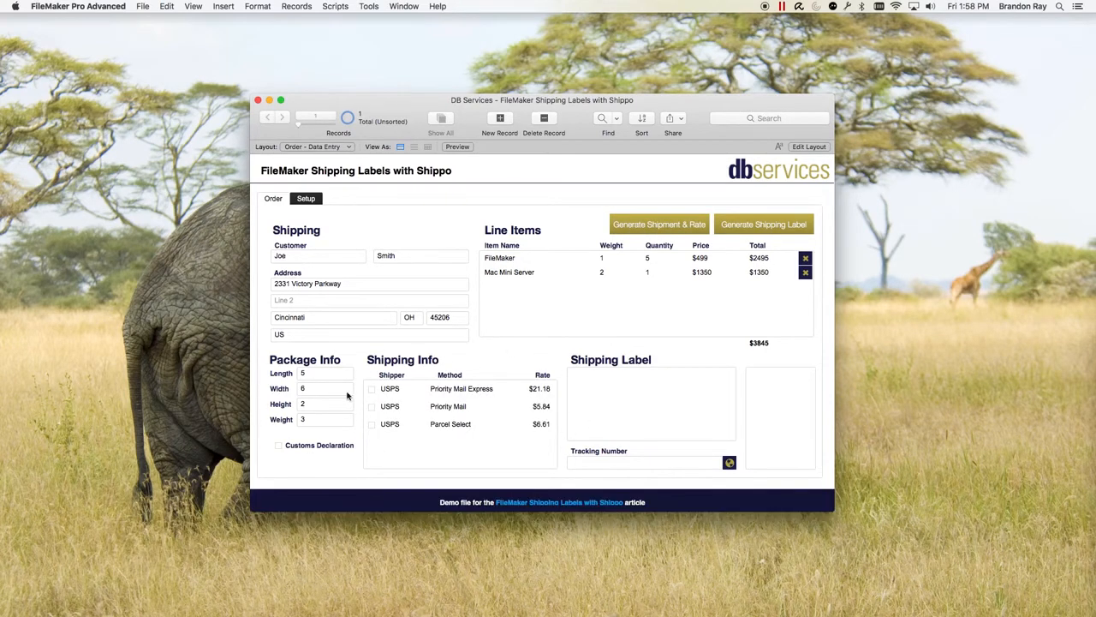
{"action": "mouse_move", "coordinate": [500, 469]}
{"action": "type", "text": "5"}
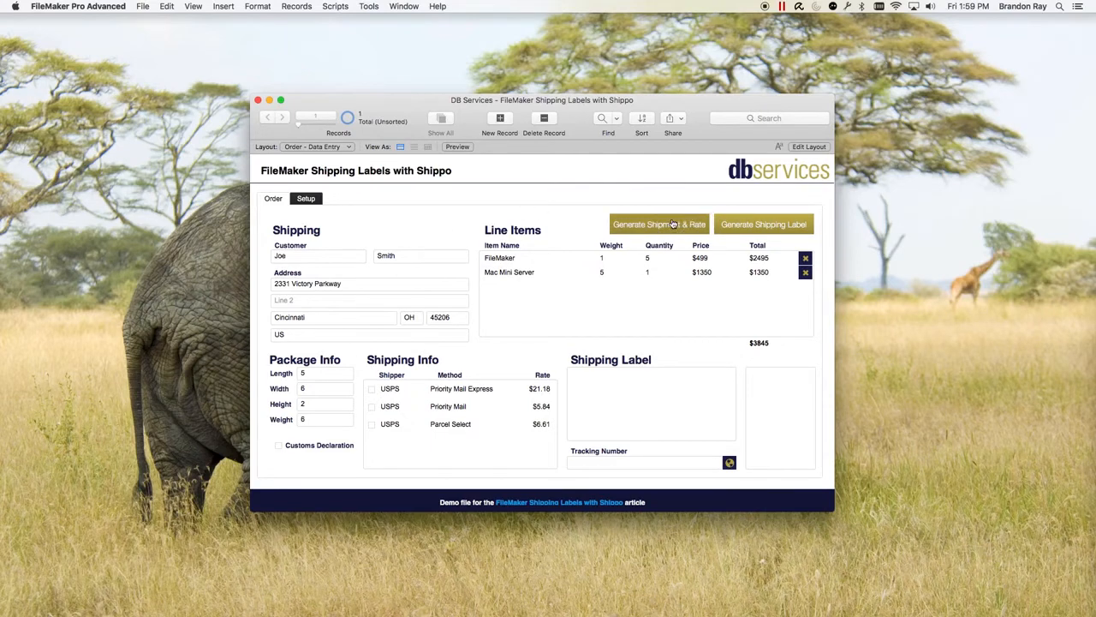
{"action": "left_click", "coordinate": [658, 223]}
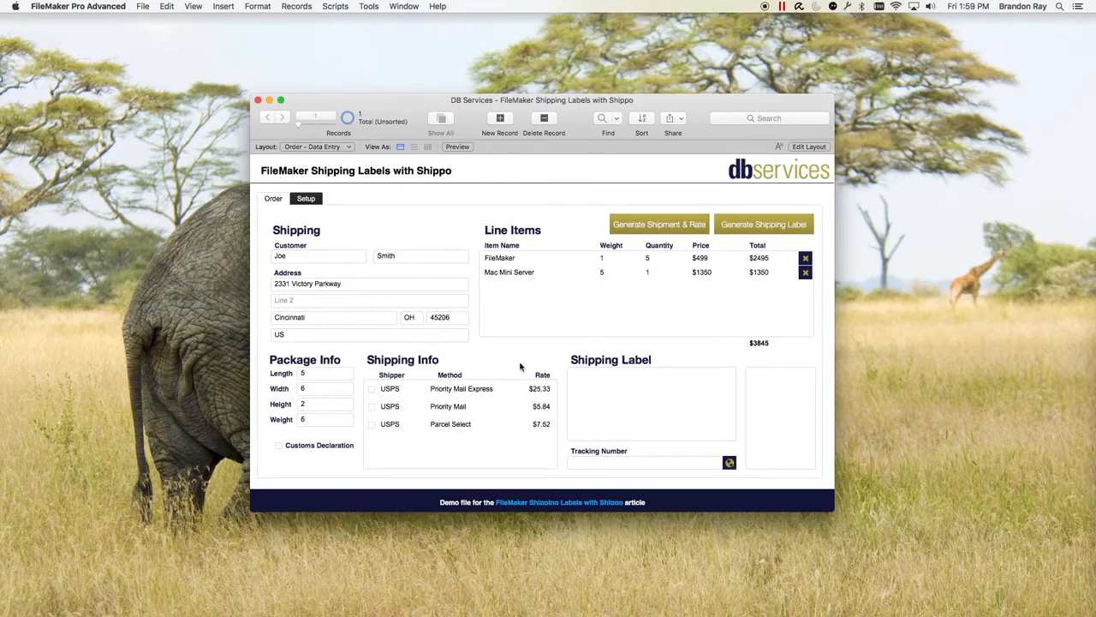
{"action": "mouse_move", "coordinate": [533, 452]}
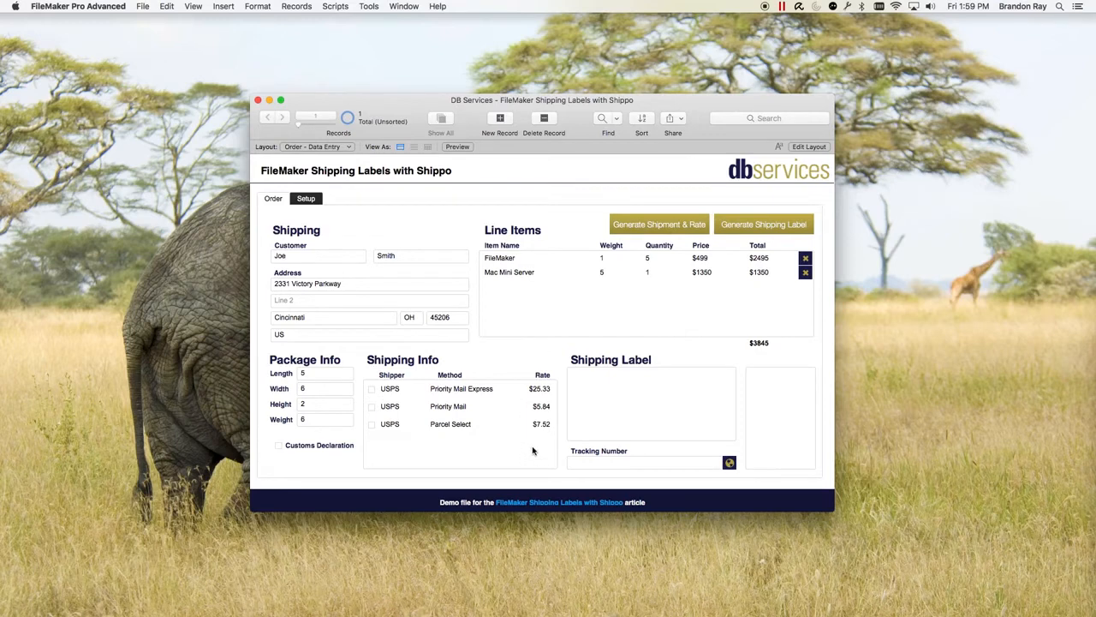
{"action": "mouse_move", "coordinate": [402, 418]}
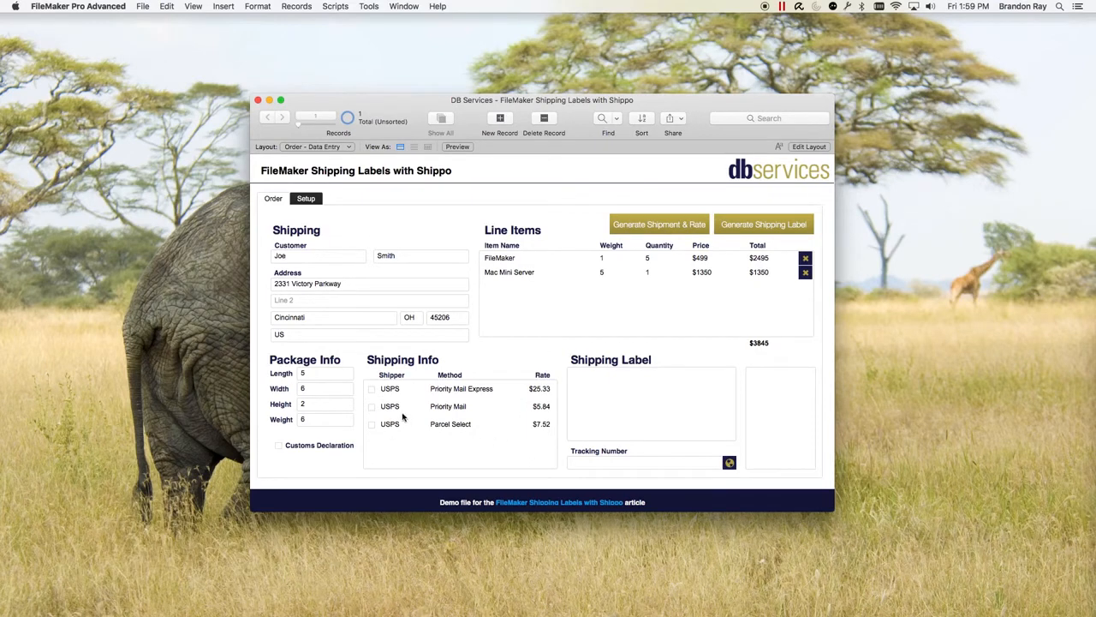
{"action": "mouse_move", "coordinate": [362, 425]}
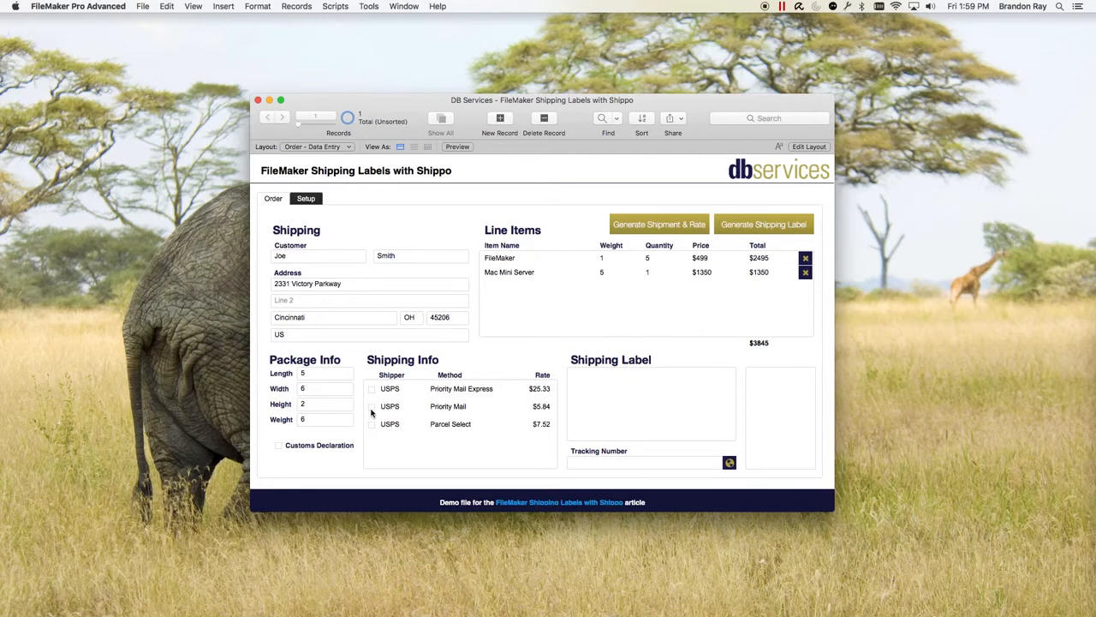
{"action": "left_click", "coordinate": [372, 406]}
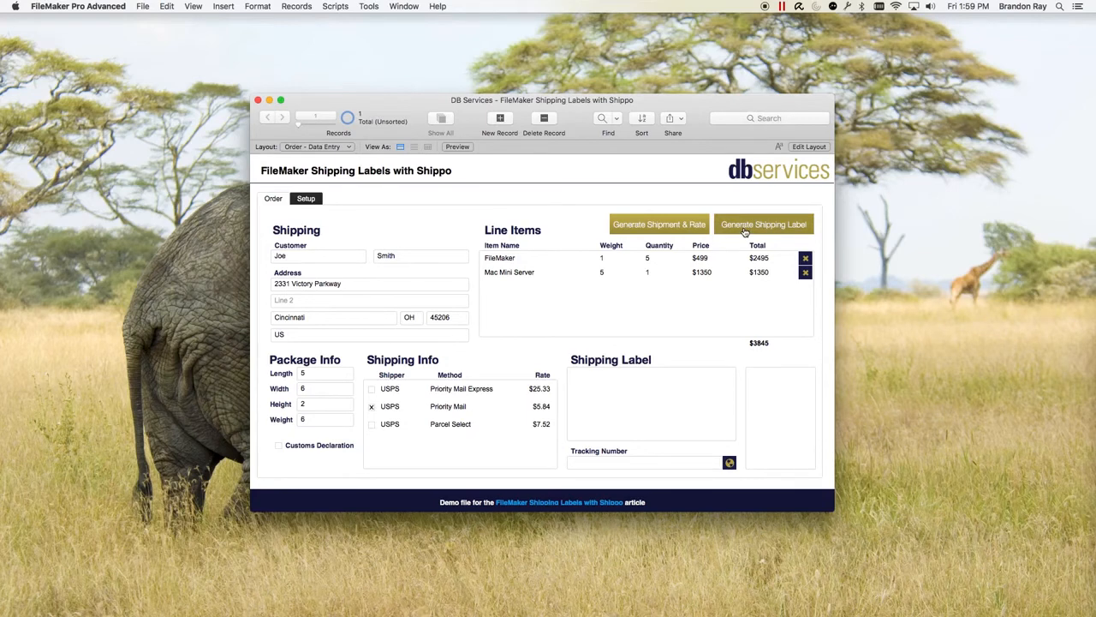
- Generate the shipping label for Priority Mail and review the label image field
{"action": "left_click", "coordinate": [762, 223]}
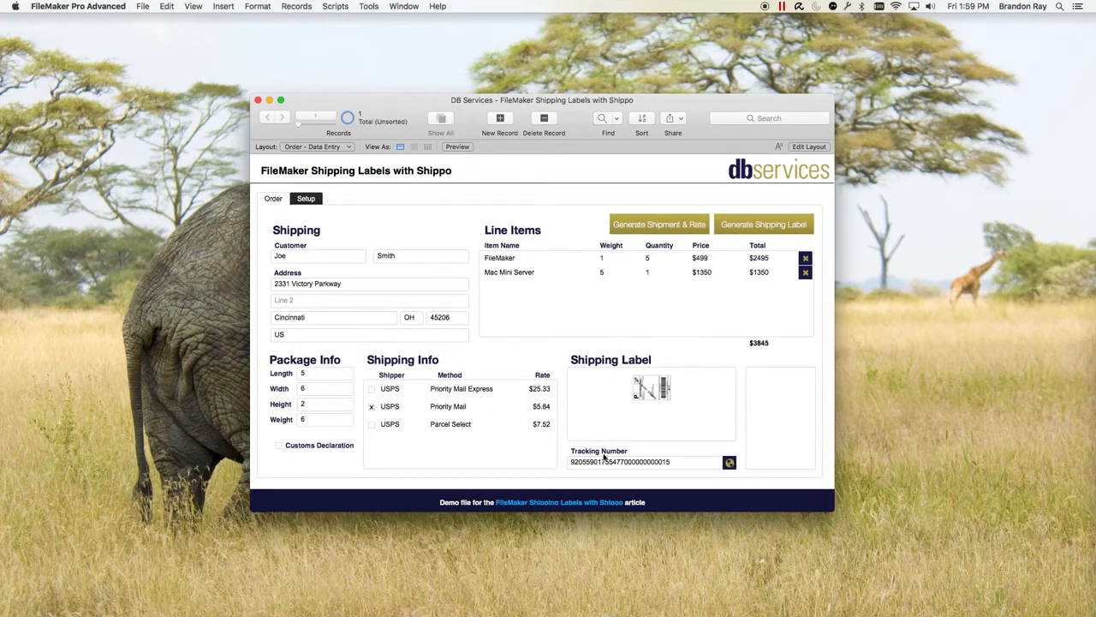
{"action": "mouse_move", "coordinate": [643, 428]}
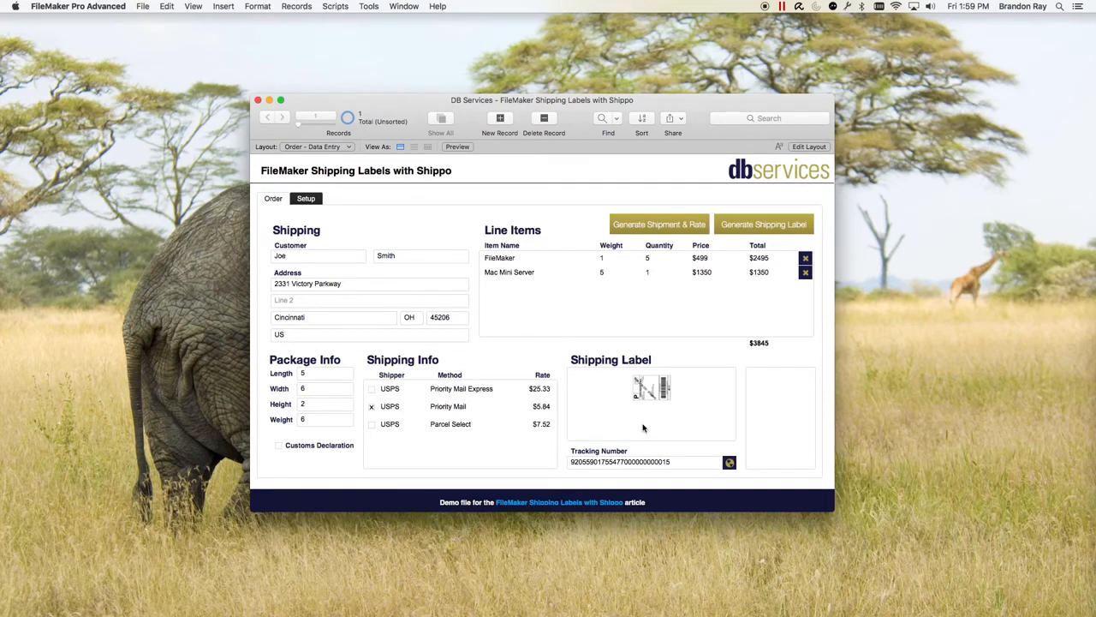
{"action": "right_click", "coordinate": [651, 402]}
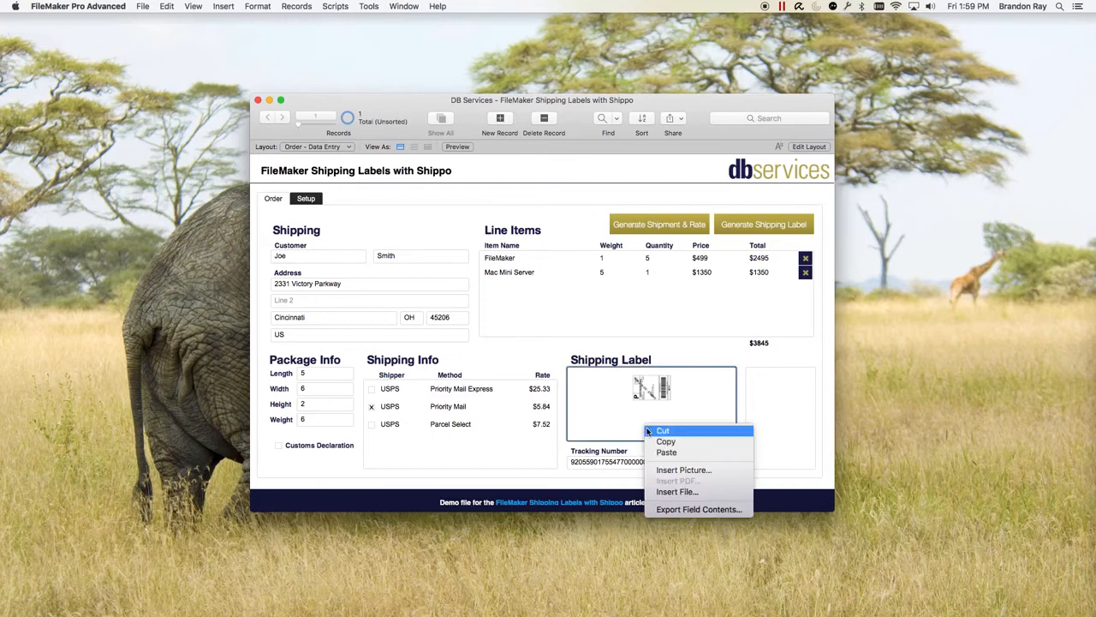
{"action": "left_click", "coordinate": [699, 353]}
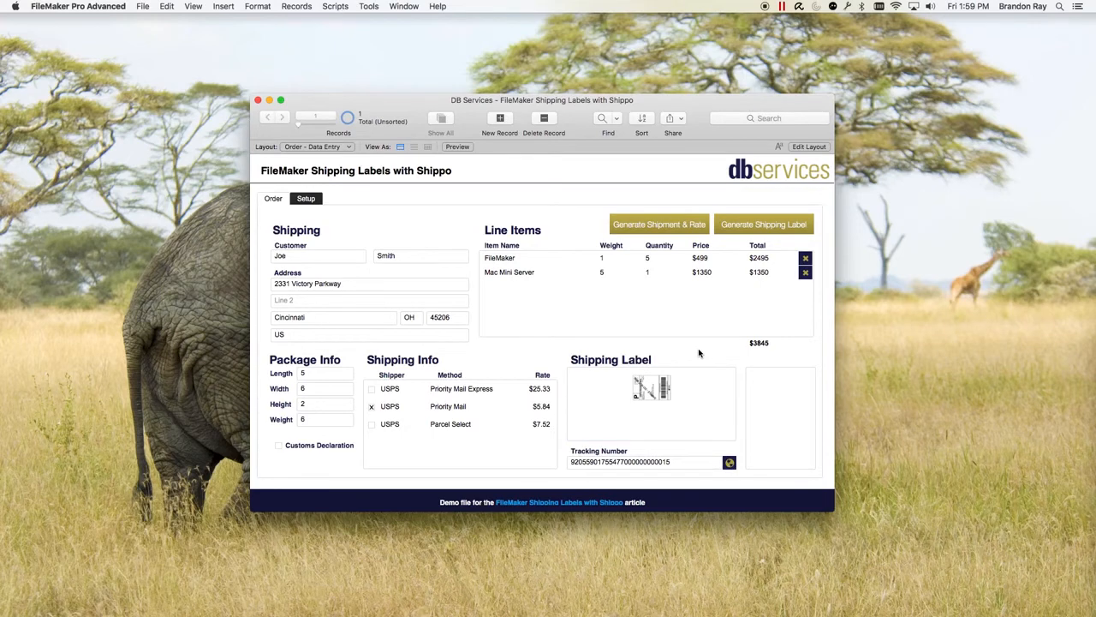
{"action": "mouse_move", "coordinate": [623, 387]}
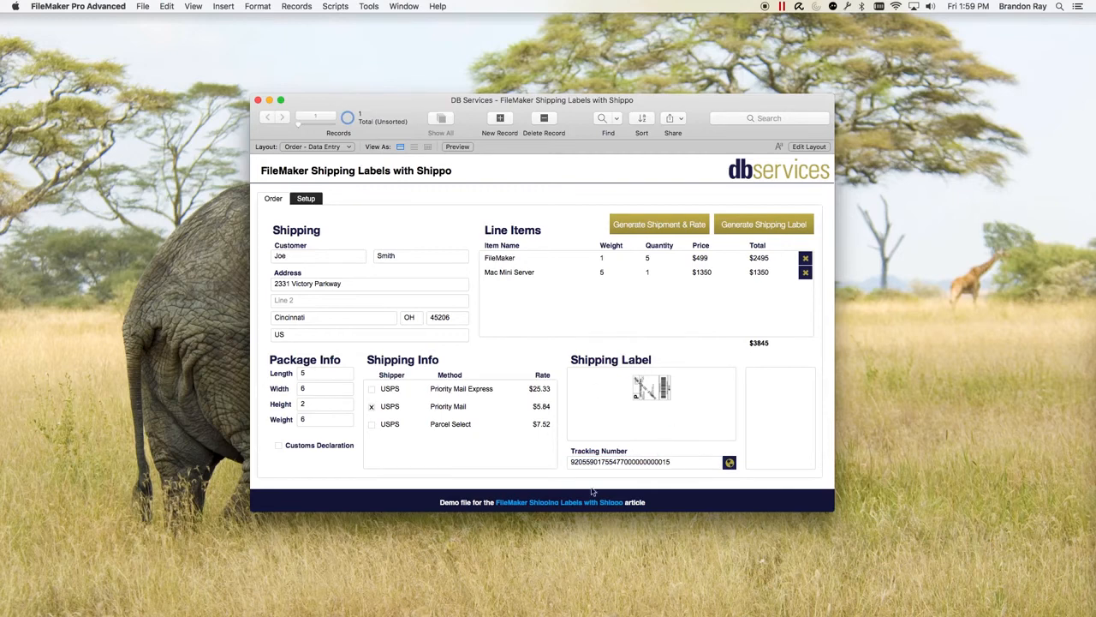
{"action": "mouse_move", "coordinate": [626, 404]}
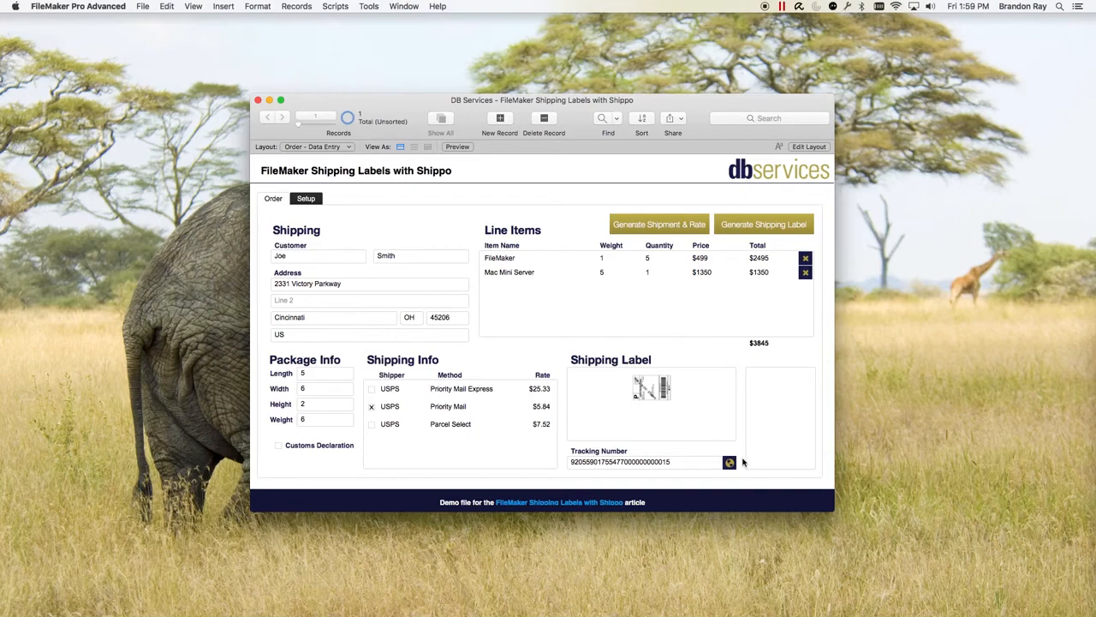
{"action": "mouse_move", "coordinate": [735, 476]}
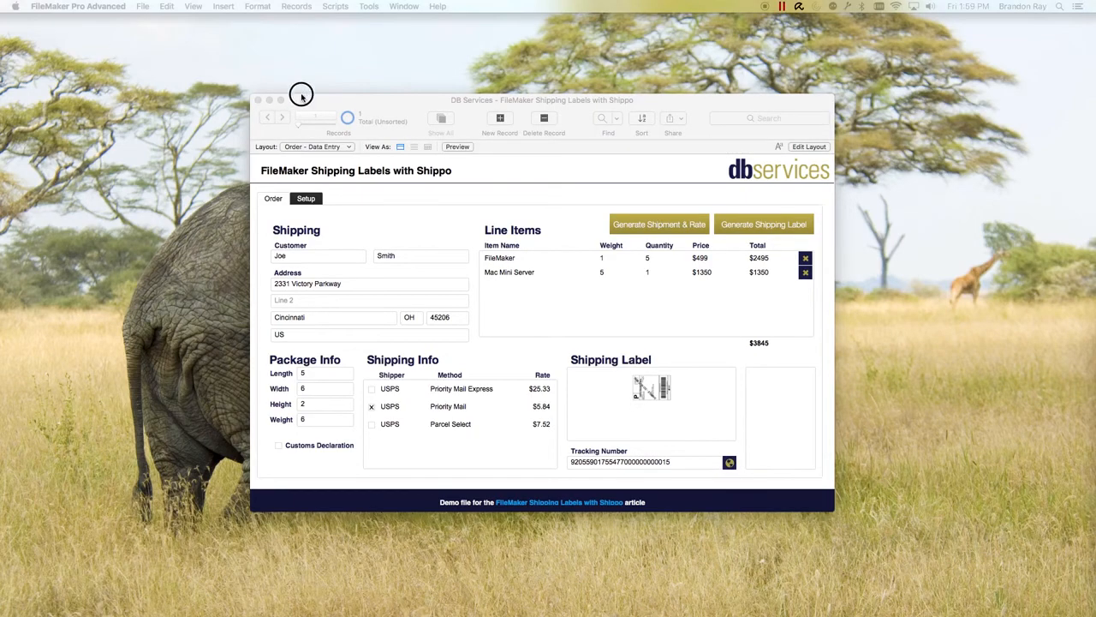
- Review the USPS tracking results showing Pre-Shipment status for the package
{"action": "left_click", "coordinate": [729, 462]}
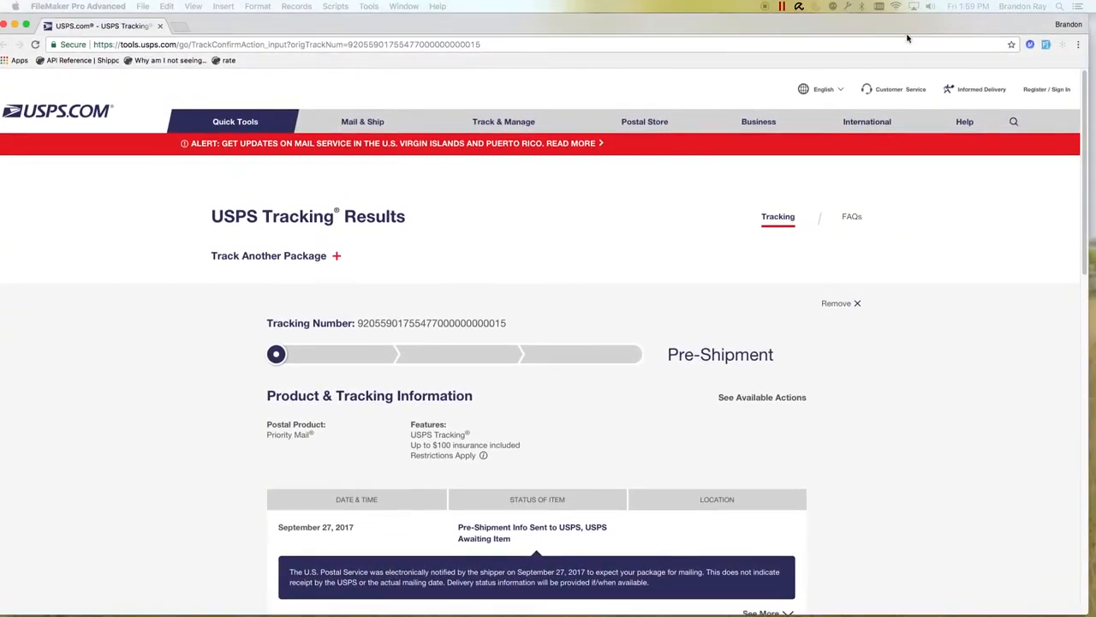
{"action": "mouse_move", "coordinate": [391, 314]}
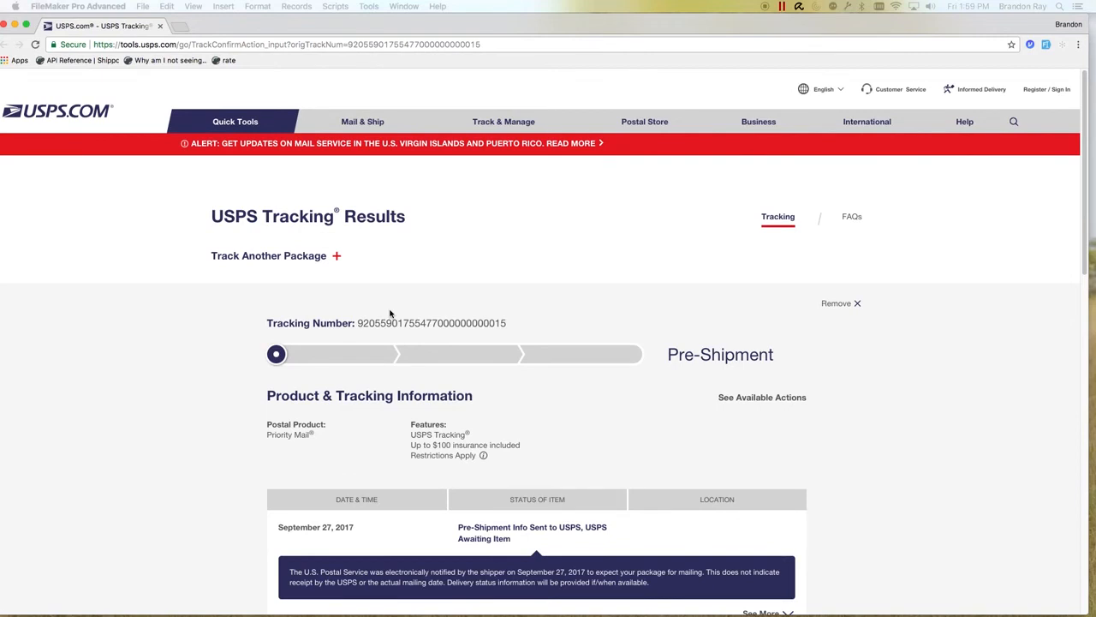
{"action": "mouse_move", "coordinate": [342, 40]}
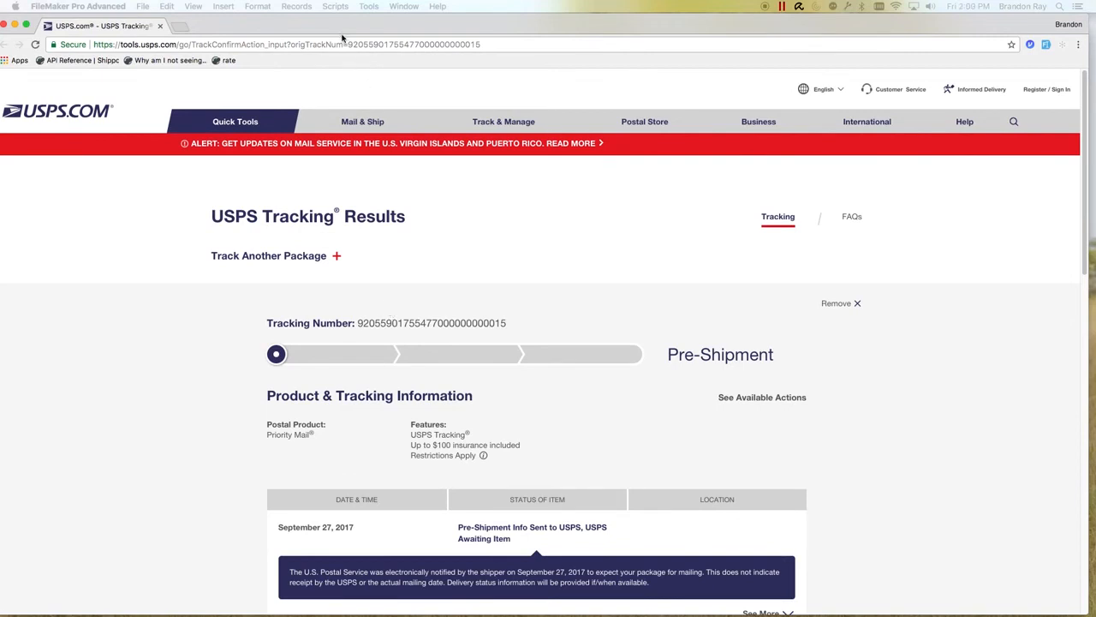
{"action": "scroll", "scroll_direction": "down", "scroll_amount": 3}
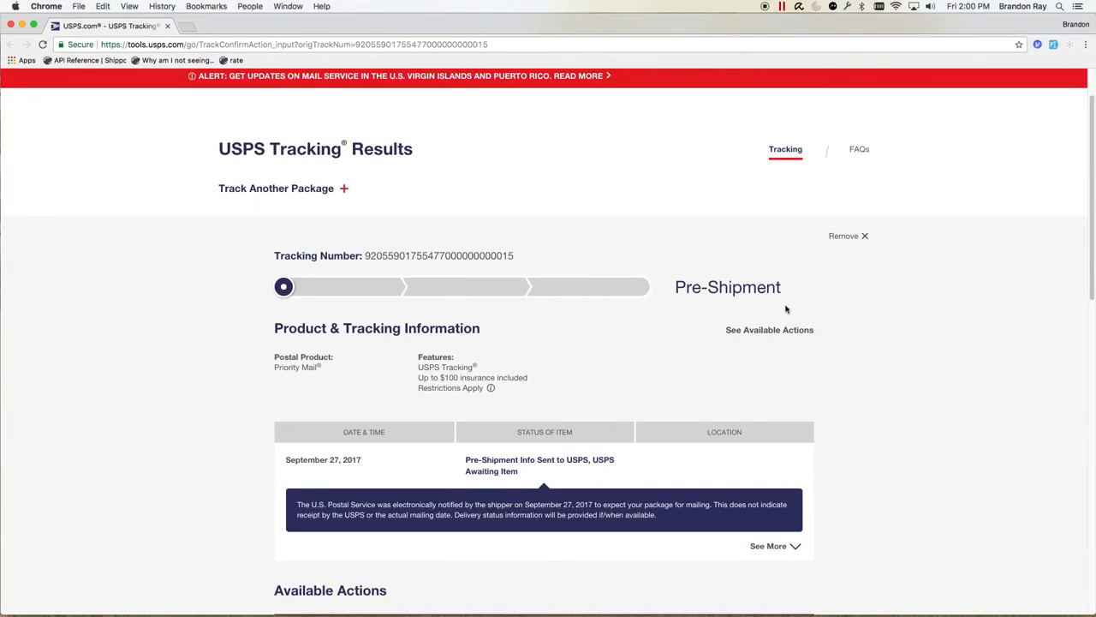